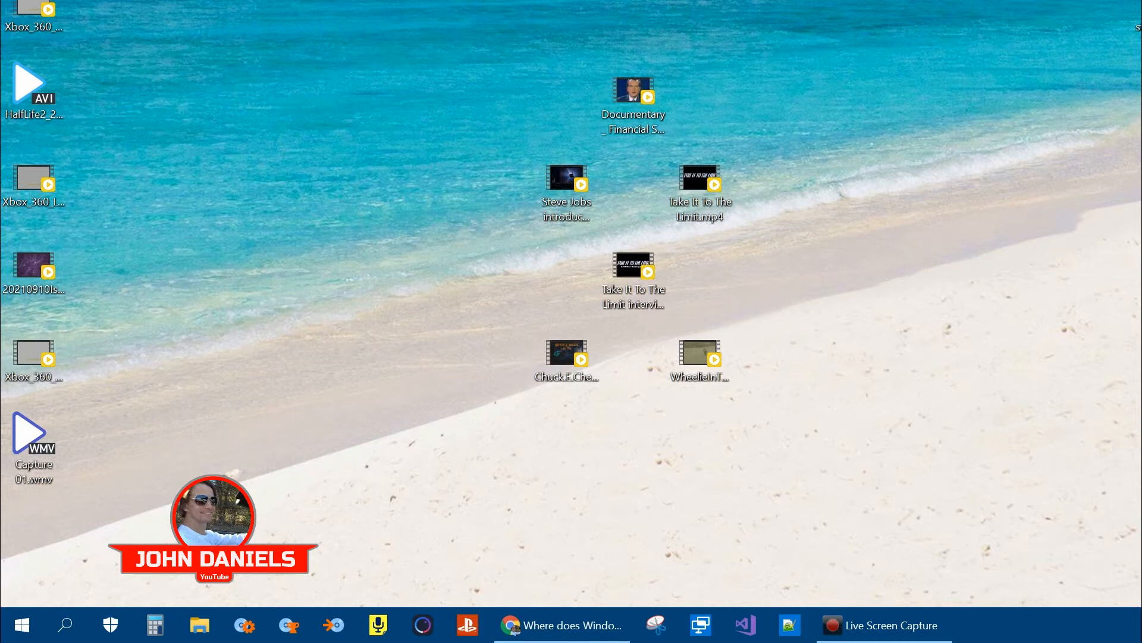
mouse_move(481, 170)
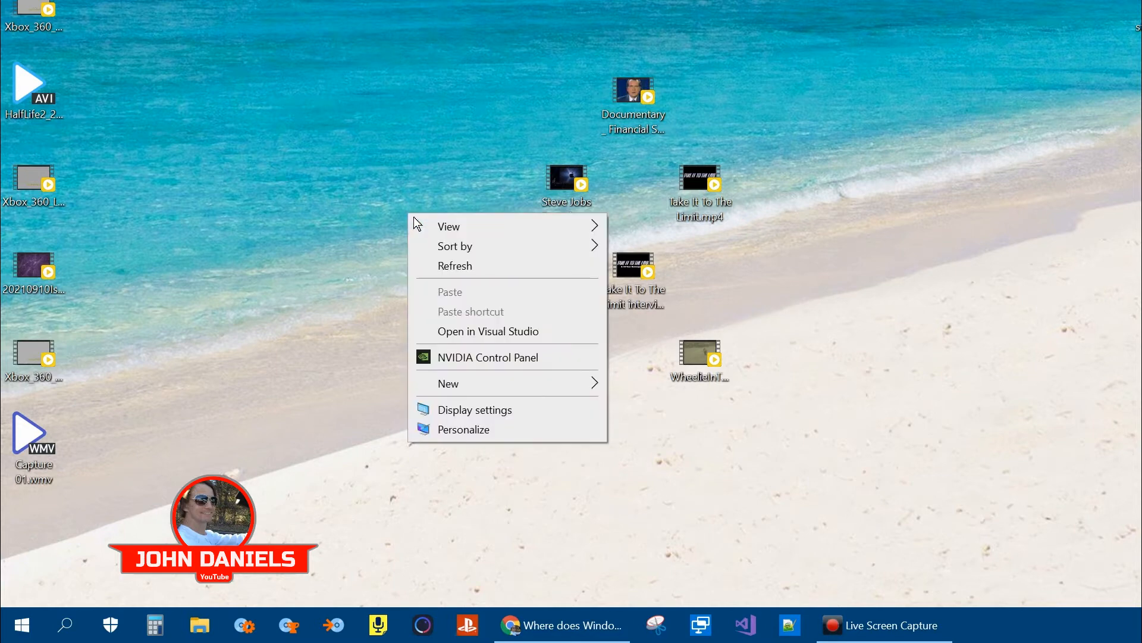
mouse_move(456, 266)
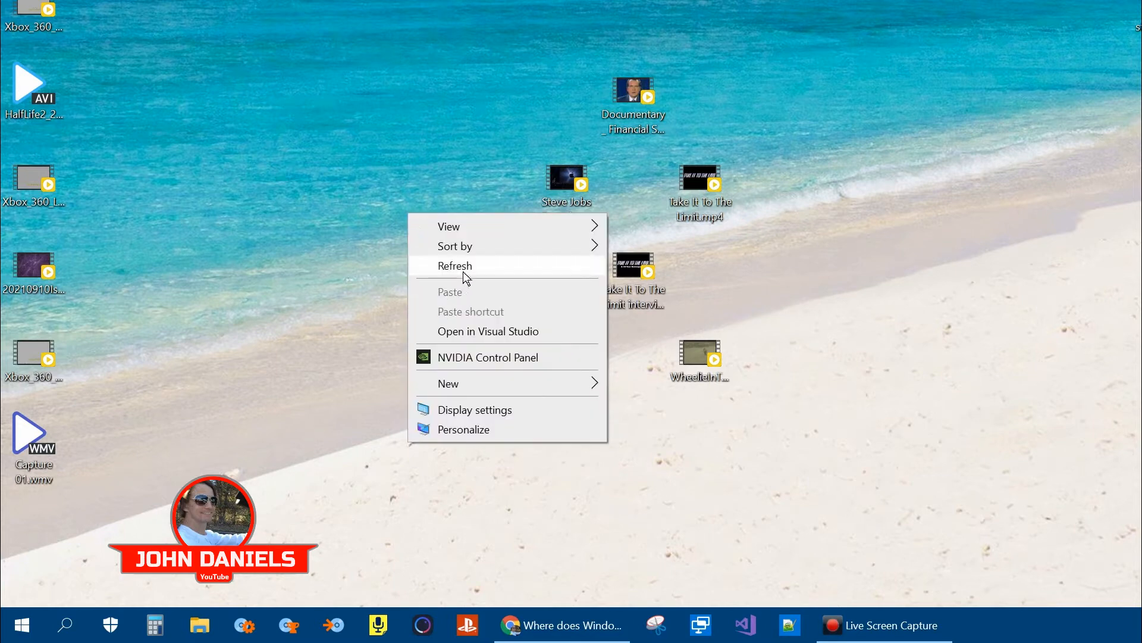
Refresh the desktop, then search 're' so Registry Editor appears as best match
left_click(455, 265)
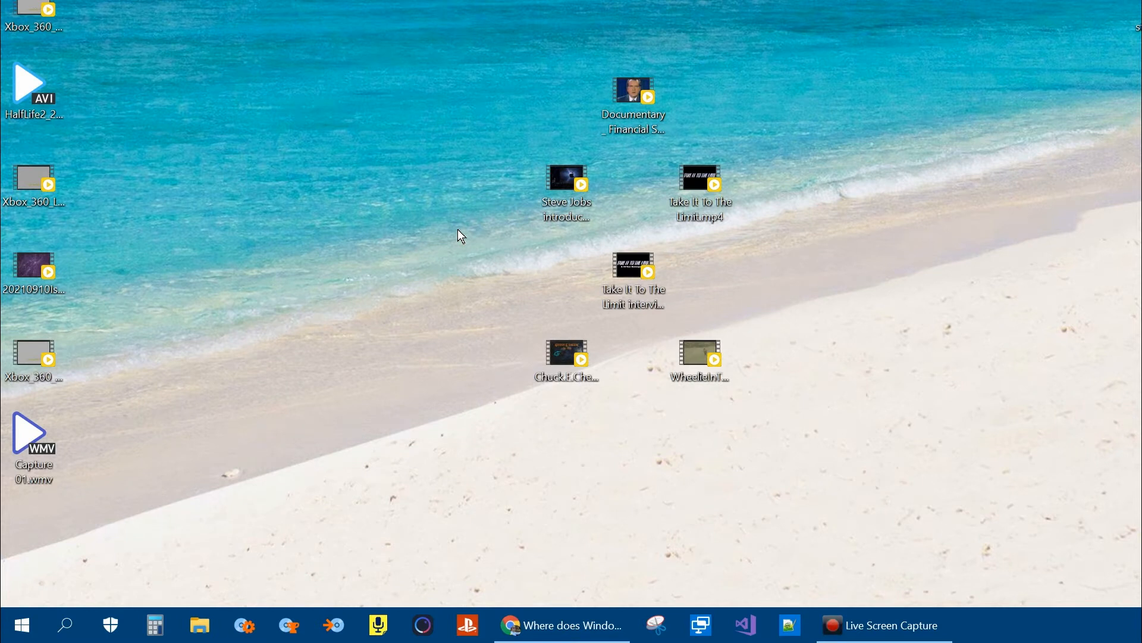
left_click(64, 625)
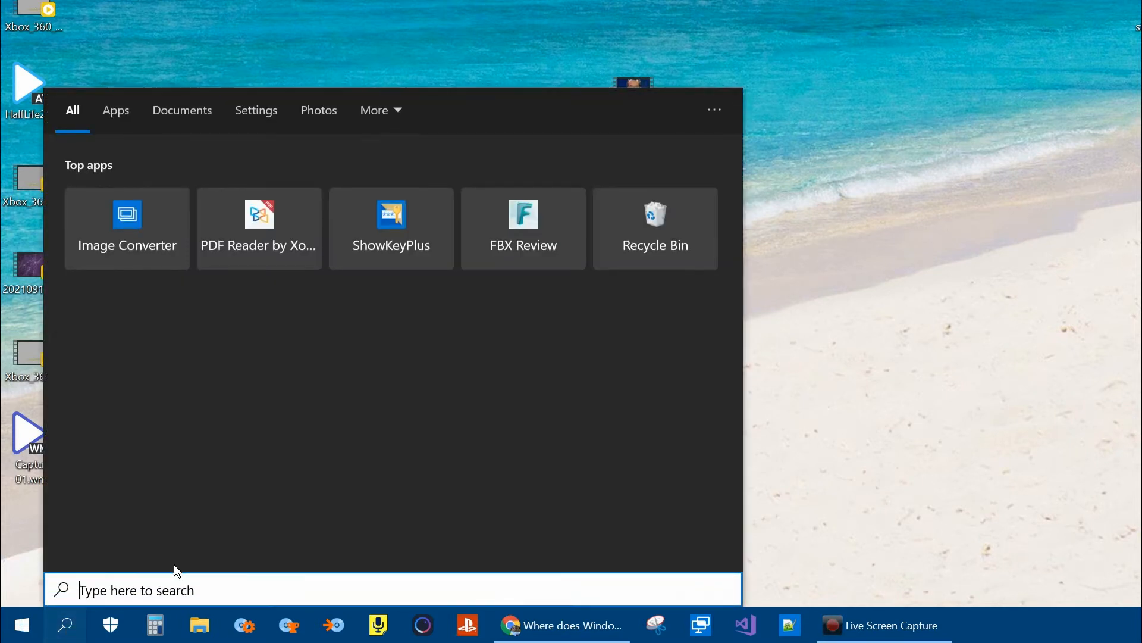
type("r")
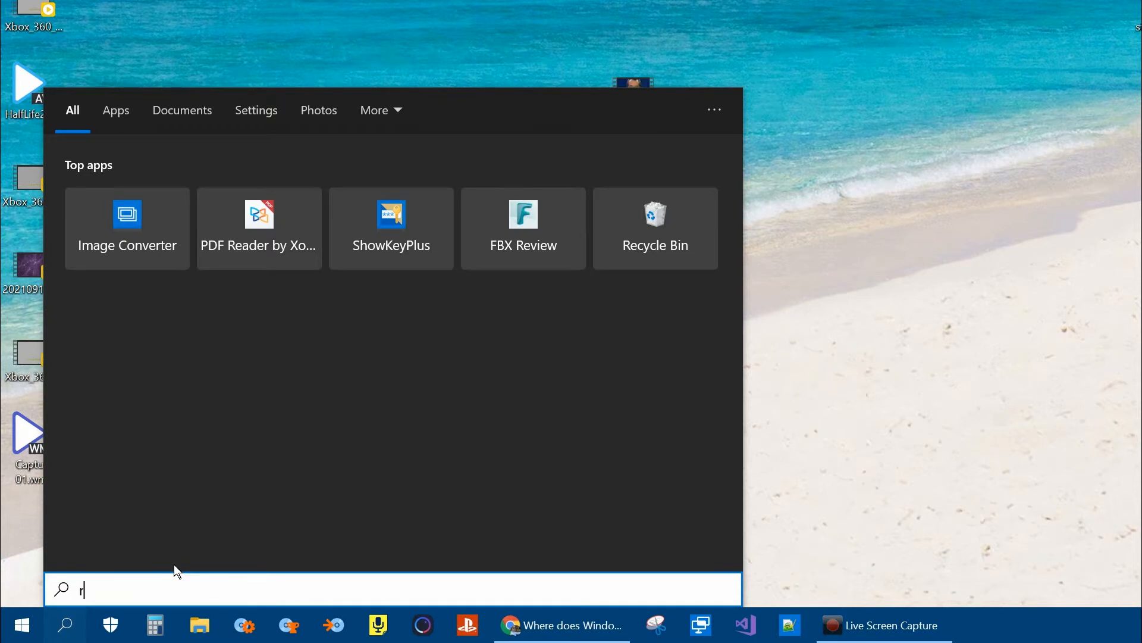
type("e")
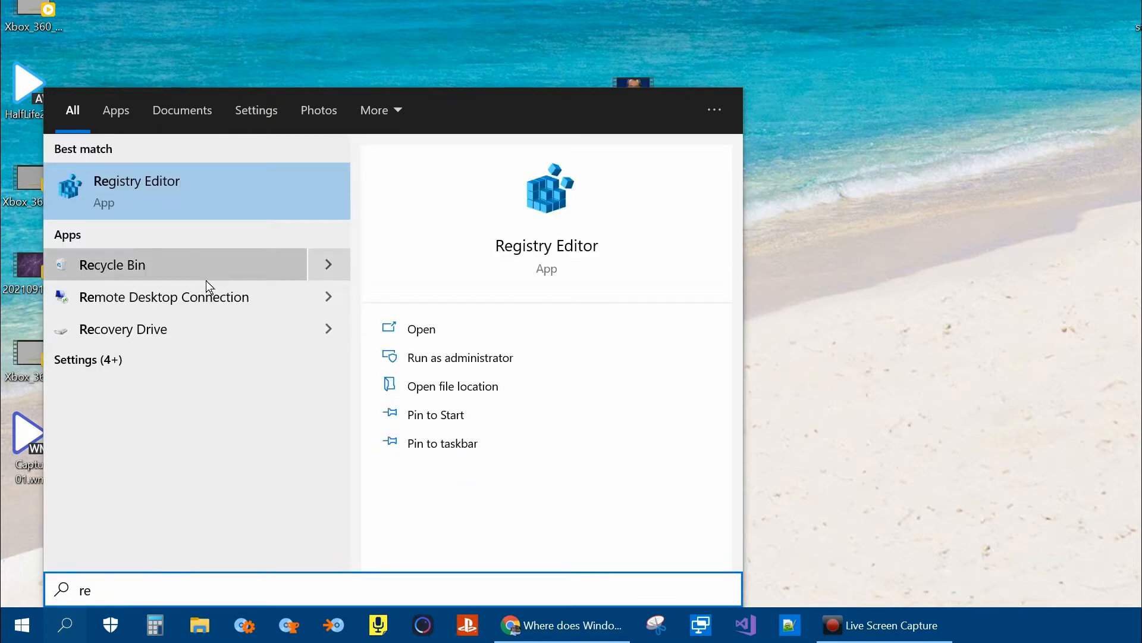
Launch Registry Editor and navigate to HKEY_CURRENT_USER\...\Shell\Bags\1\Desktop, selecting an ItemPos value
left_click(136, 191)
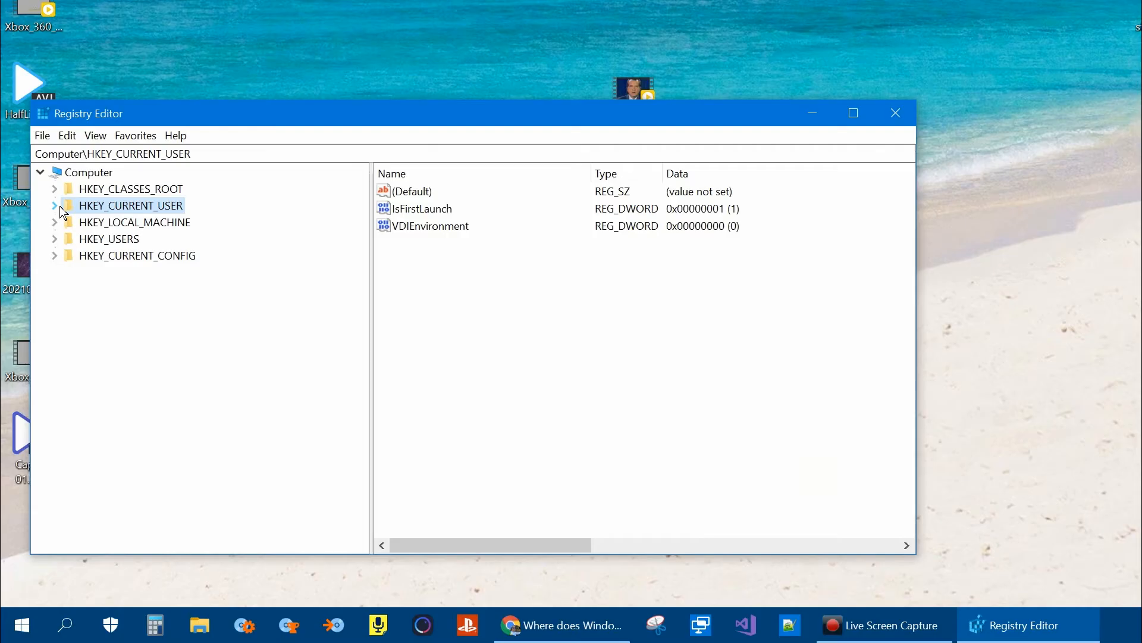
mouse_move(114, 222)
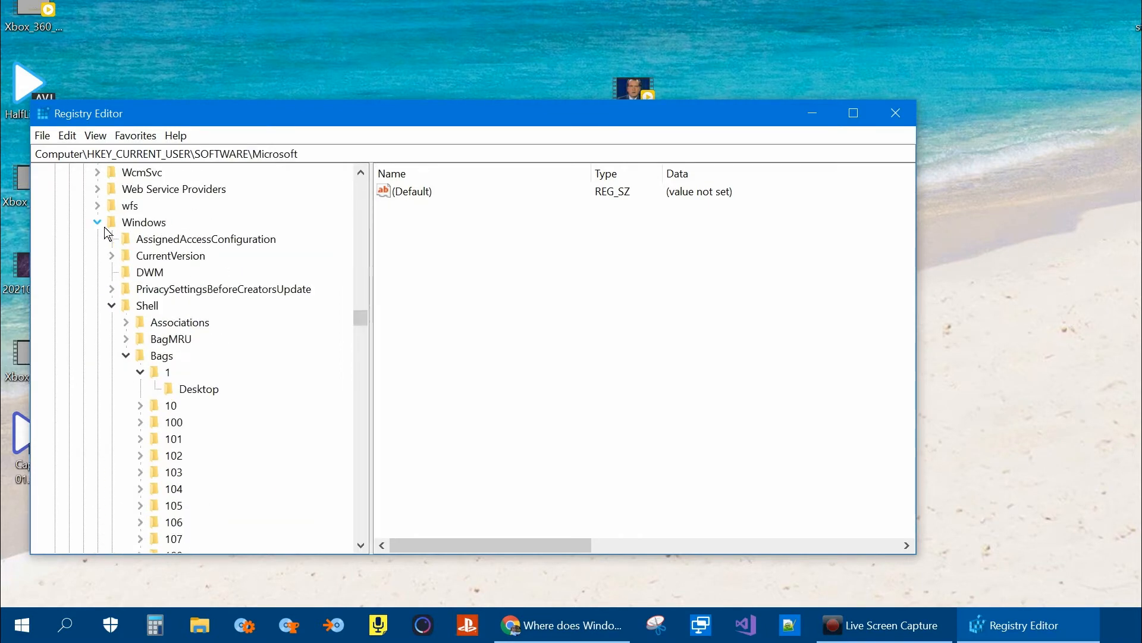
left_click(144, 223)
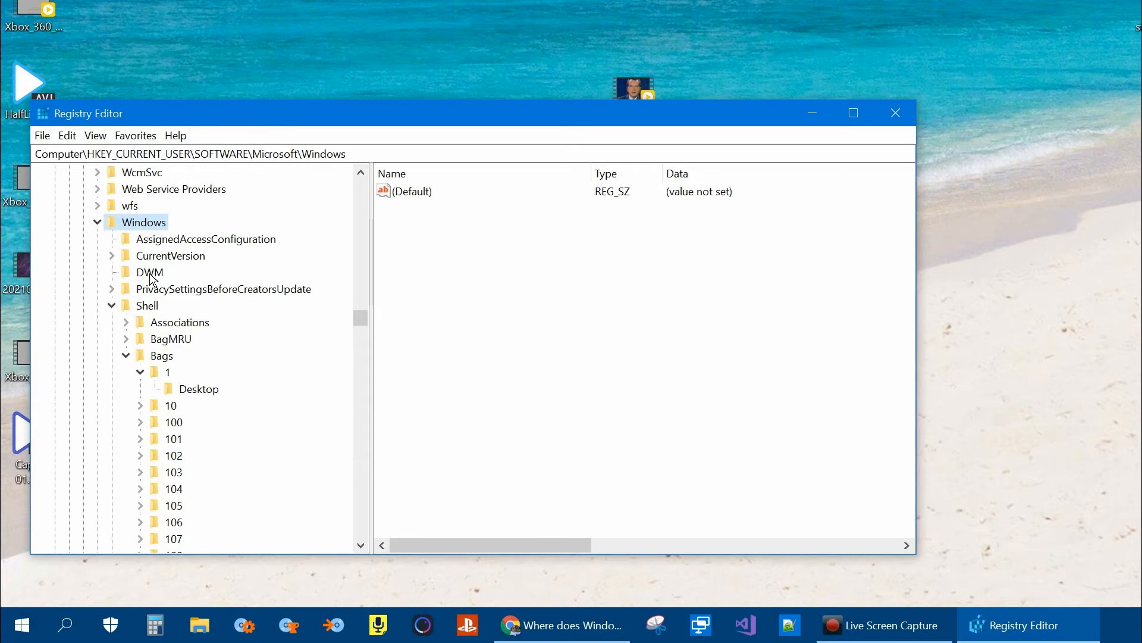
left_click(146, 306)
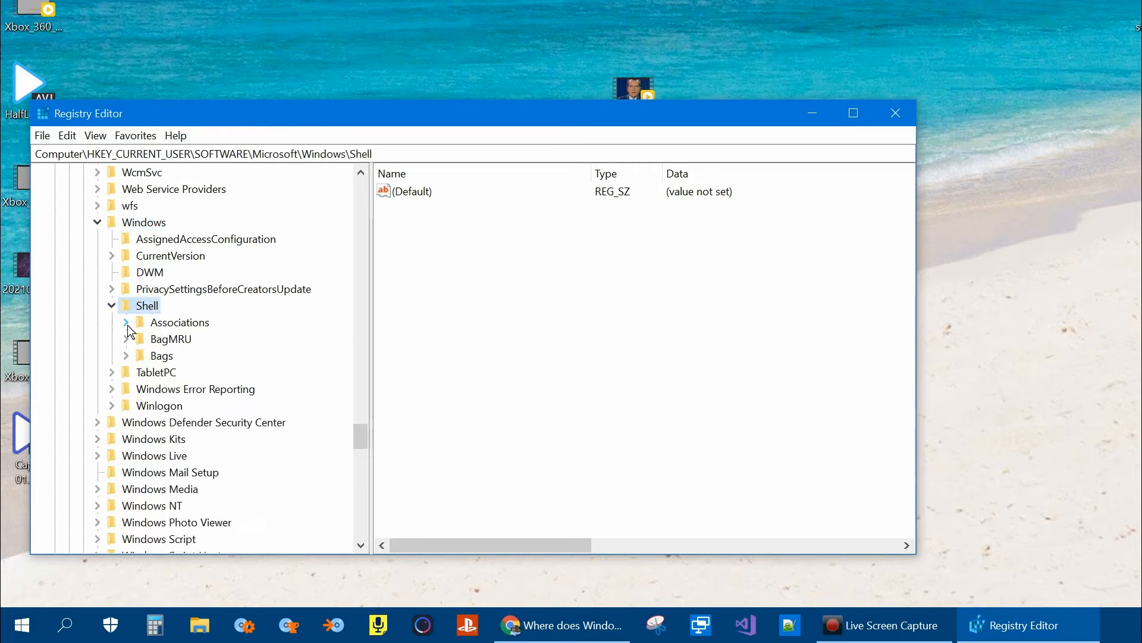
left_click(126, 356)
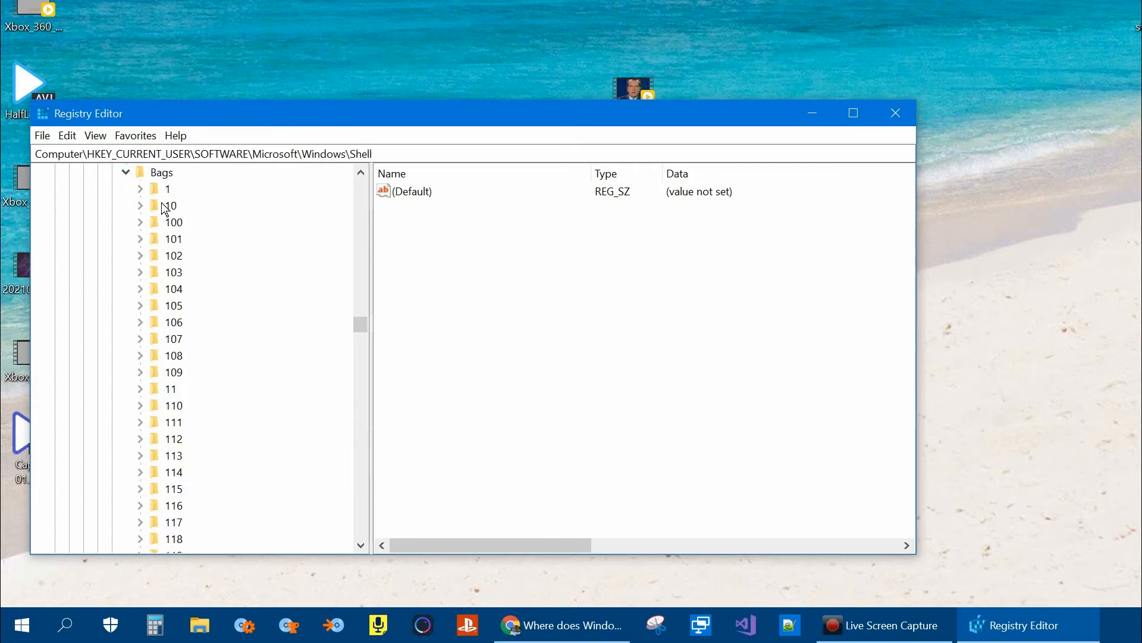
left_click(140, 188)
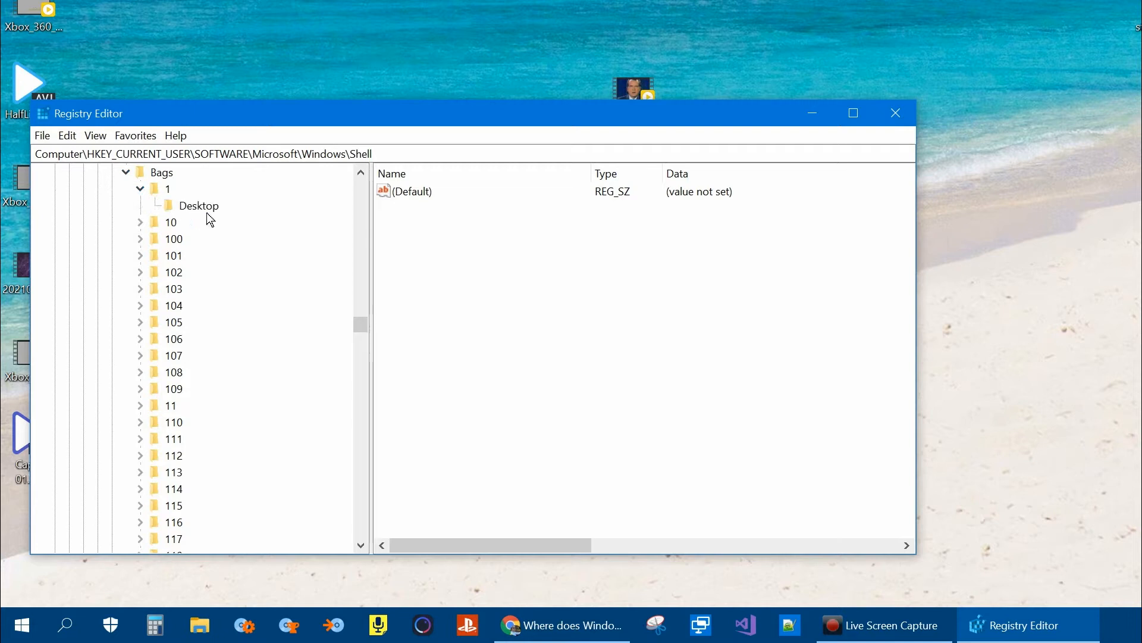
left_click(199, 205)
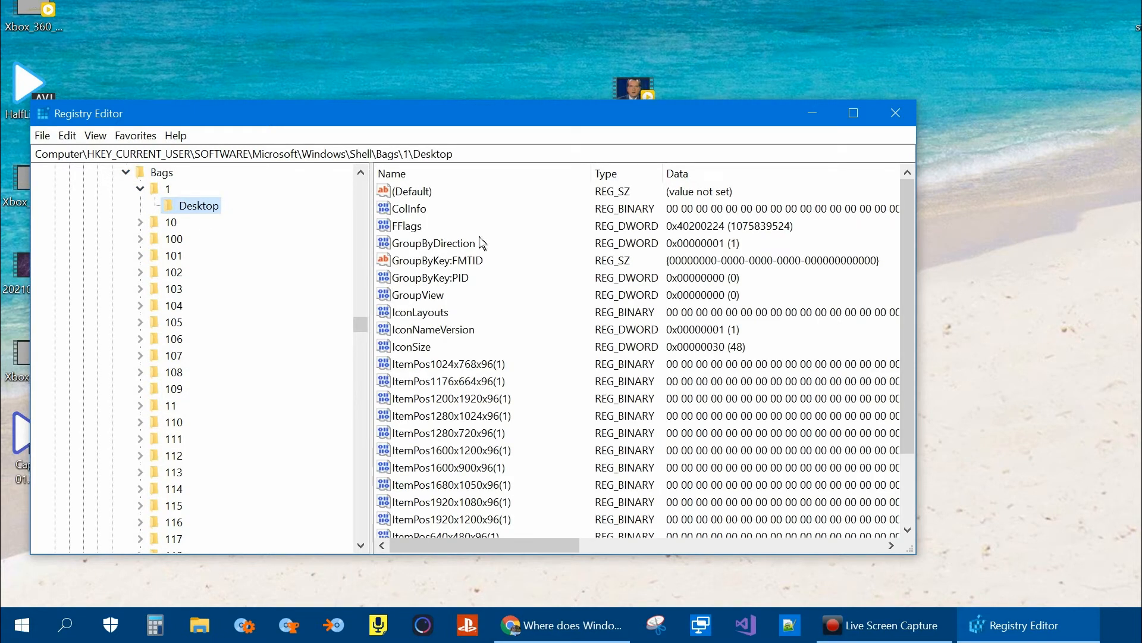
scroll("down", 3)
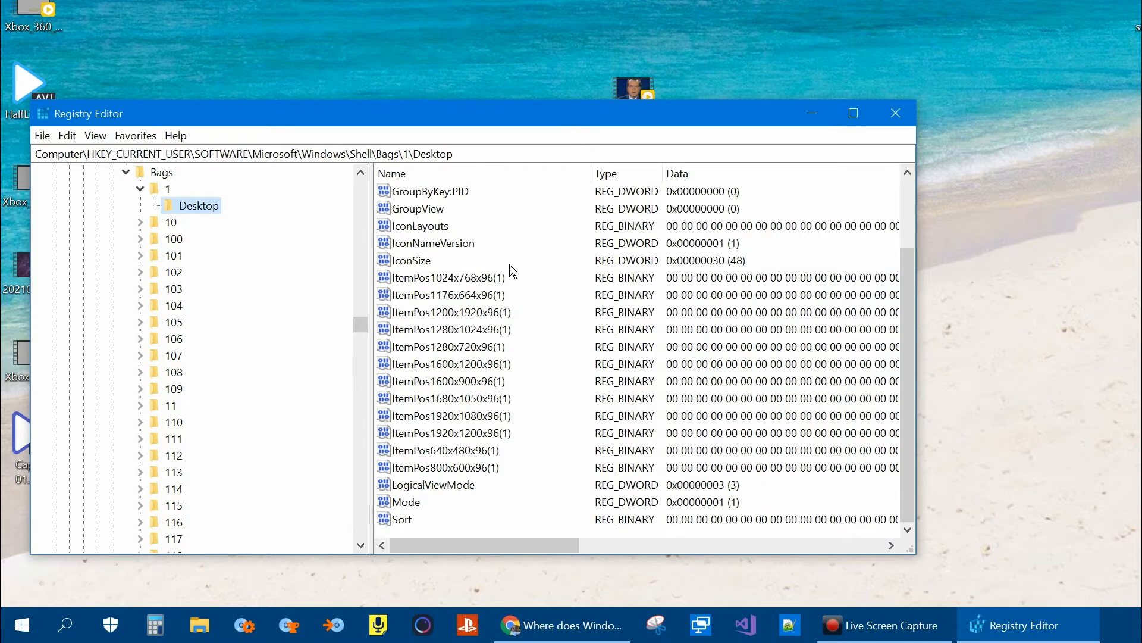
left_click(450, 312)
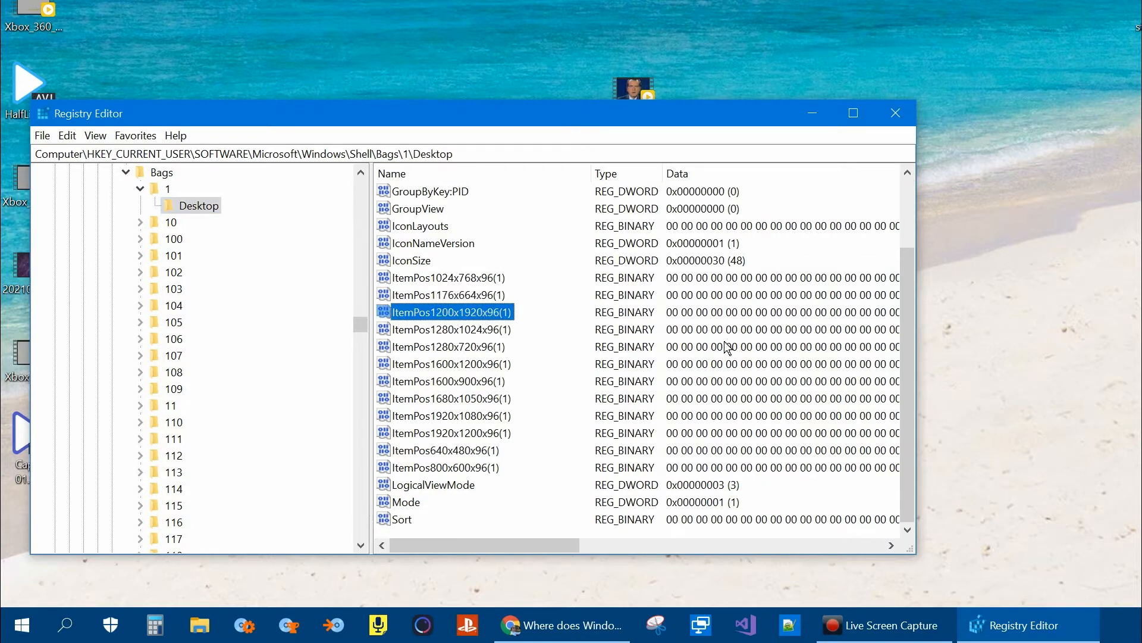
Export the Bags\1\Desktop key to DesktopLayoutTest.reg on the desktop
right_click(199, 206)
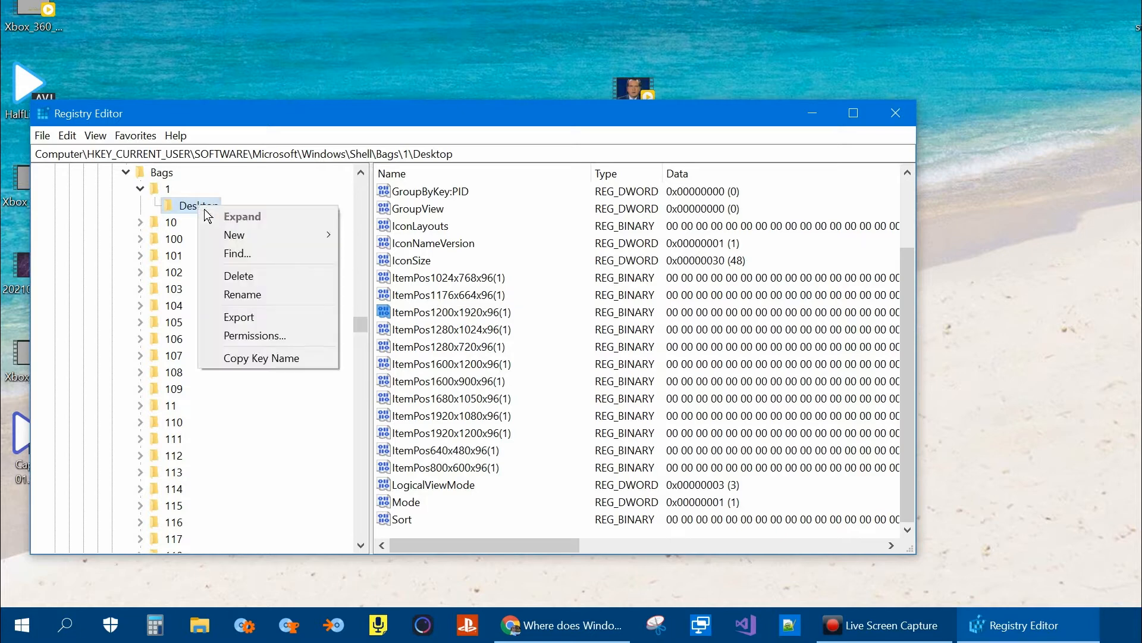
mouse_move(256, 316)
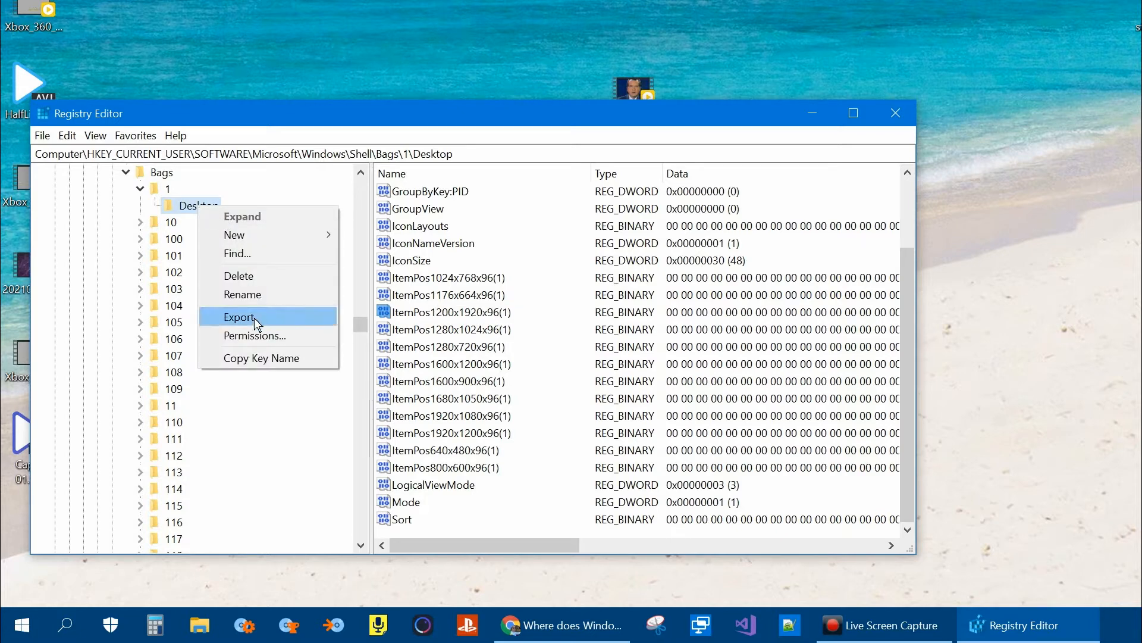
left_click(239, 316)
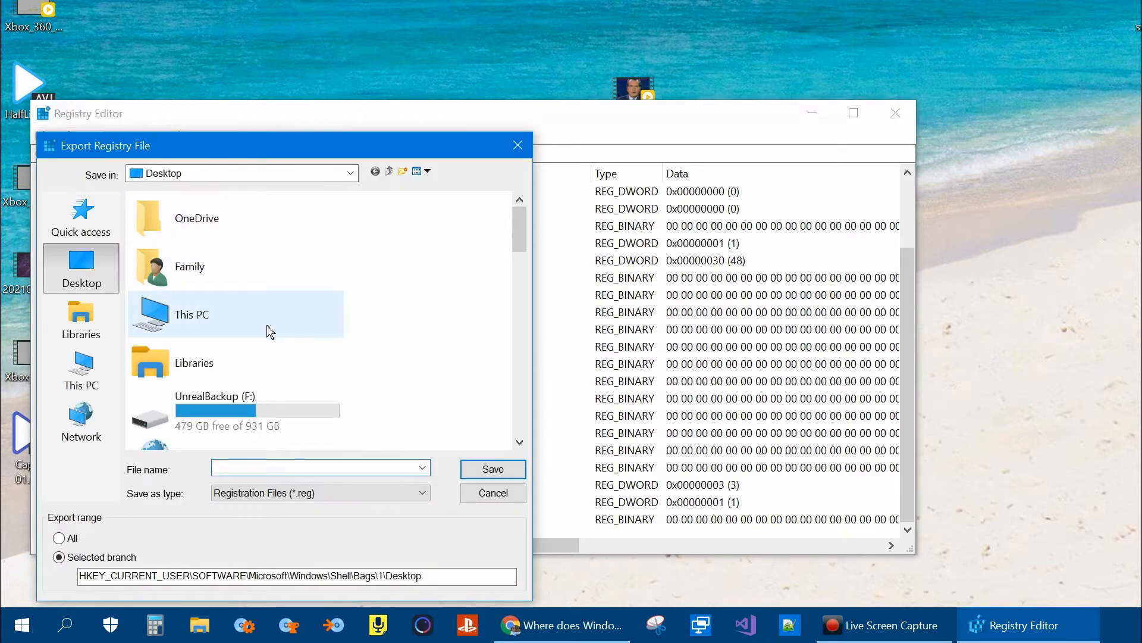
left_click(319, 469)
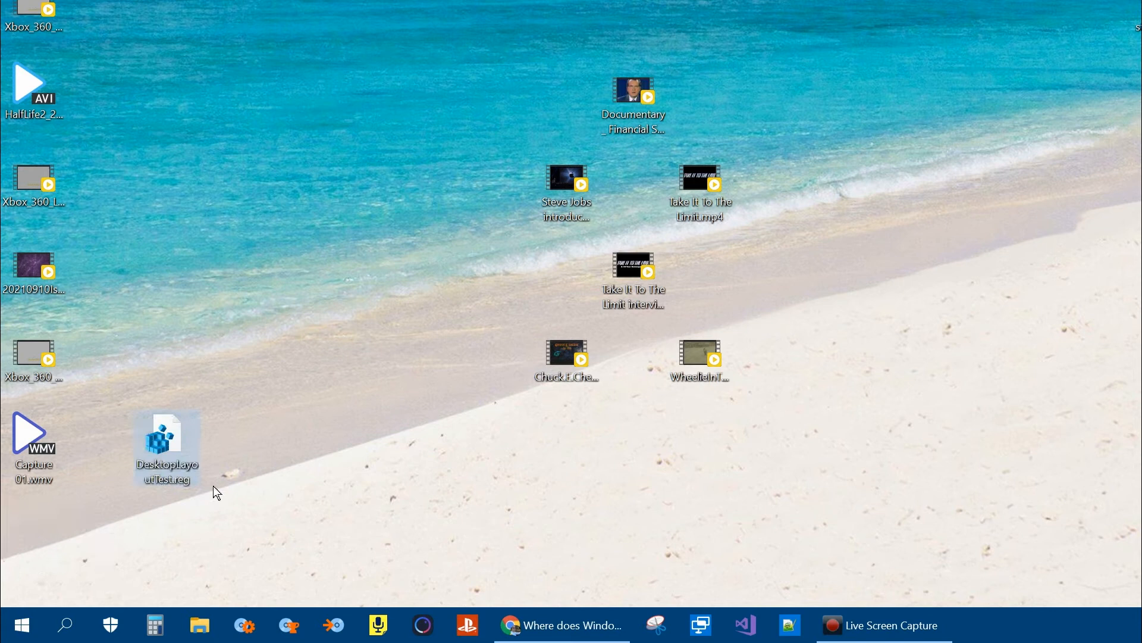
mouse_move(183, 457)
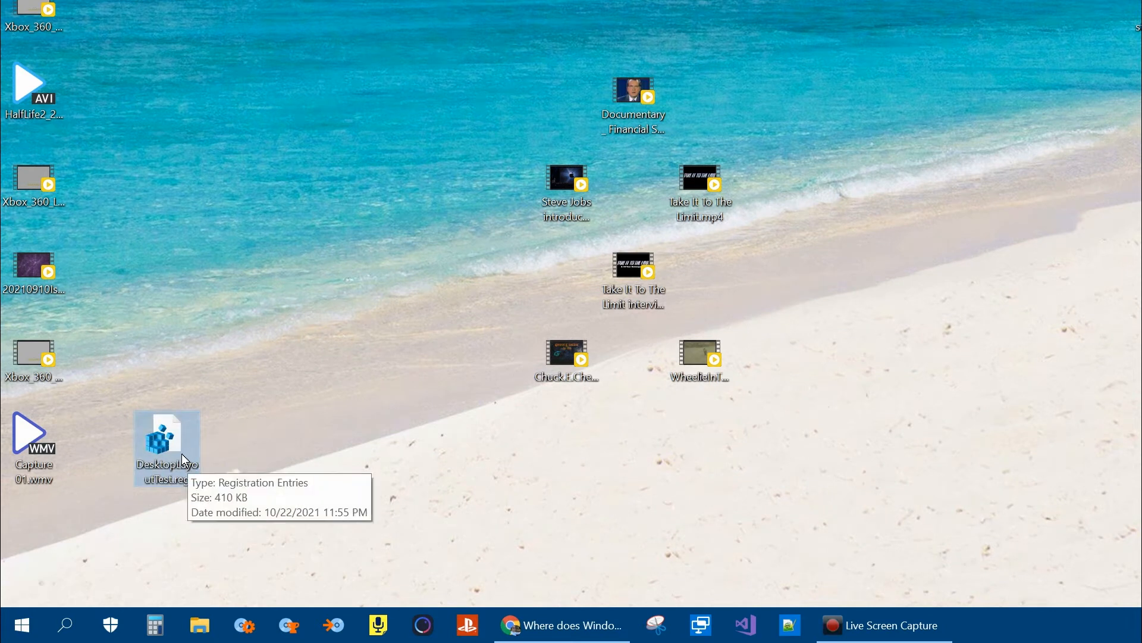
Drag the DesktopLayoutTest.reg icon to the top row beside the video icons
left_click_drag(168, 444, 233, 357)
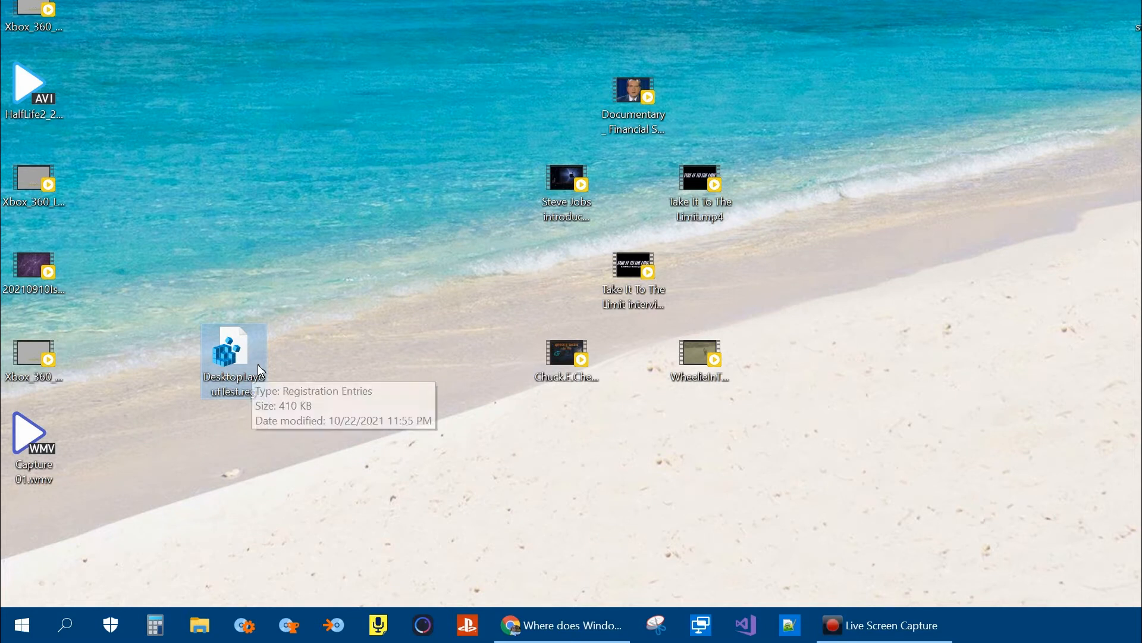
left_click_drag(235, 357, 833, 99)
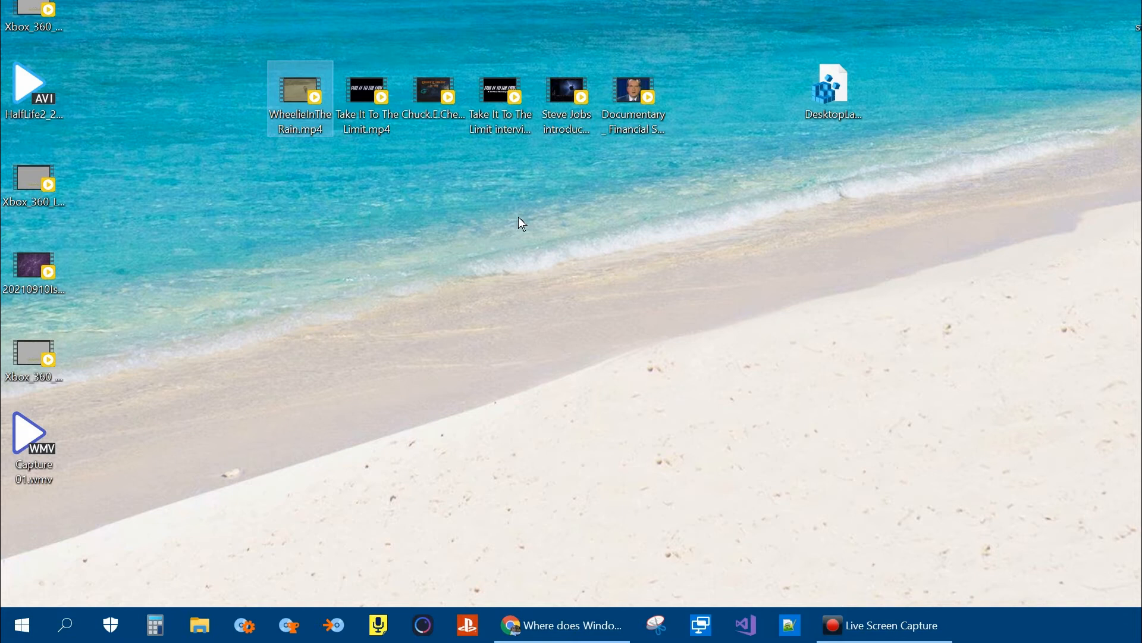
mouse_move(563, 203)
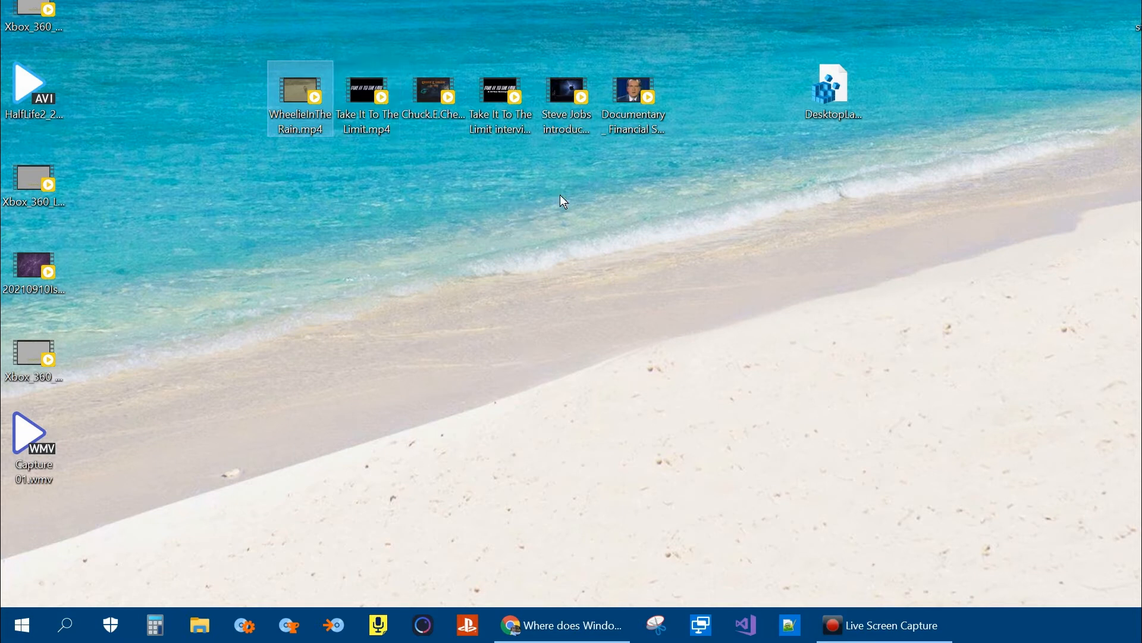
mouse_move(486, 219)
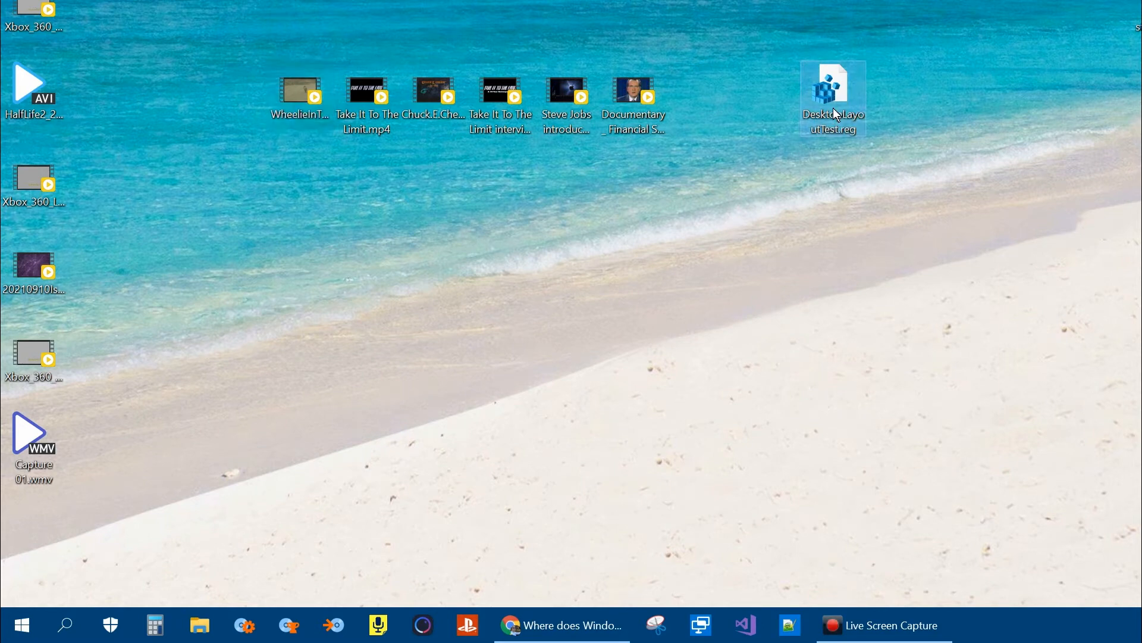
Merge DesktopLayoutTest.reg into the registry and confirm the success message
right_click(833, 98)
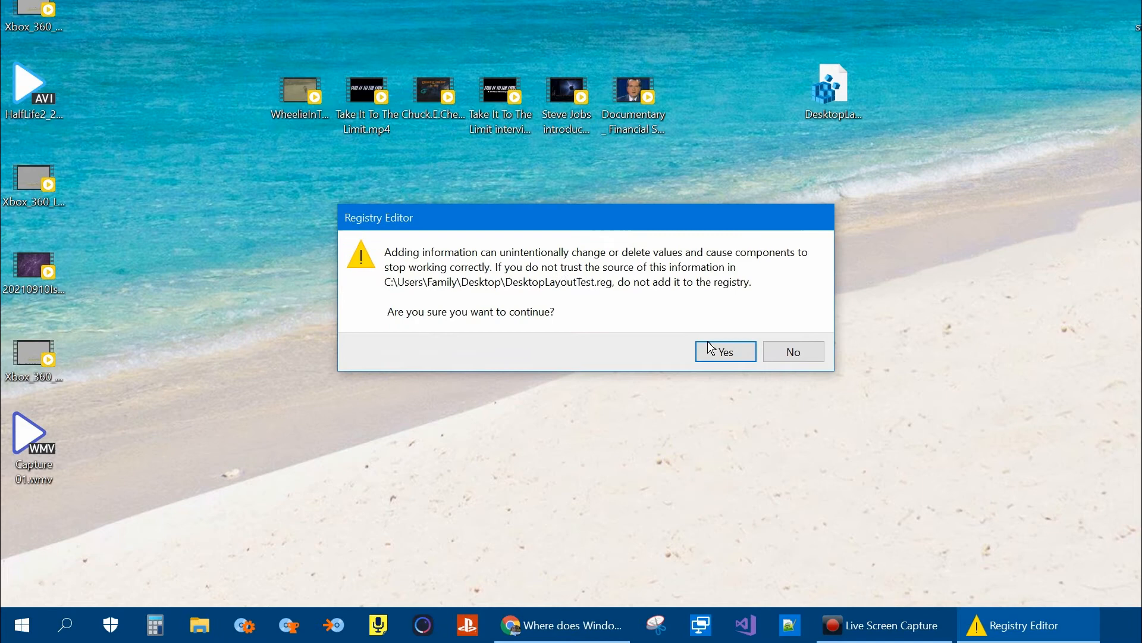
left_click(725, 351)
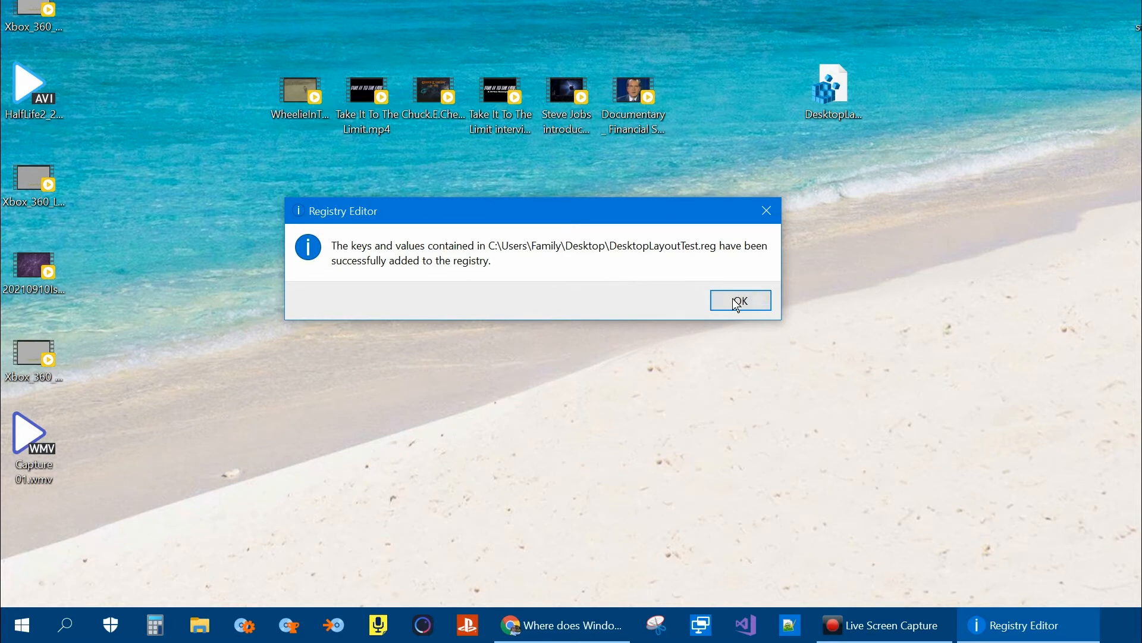
left_click(739, 301)
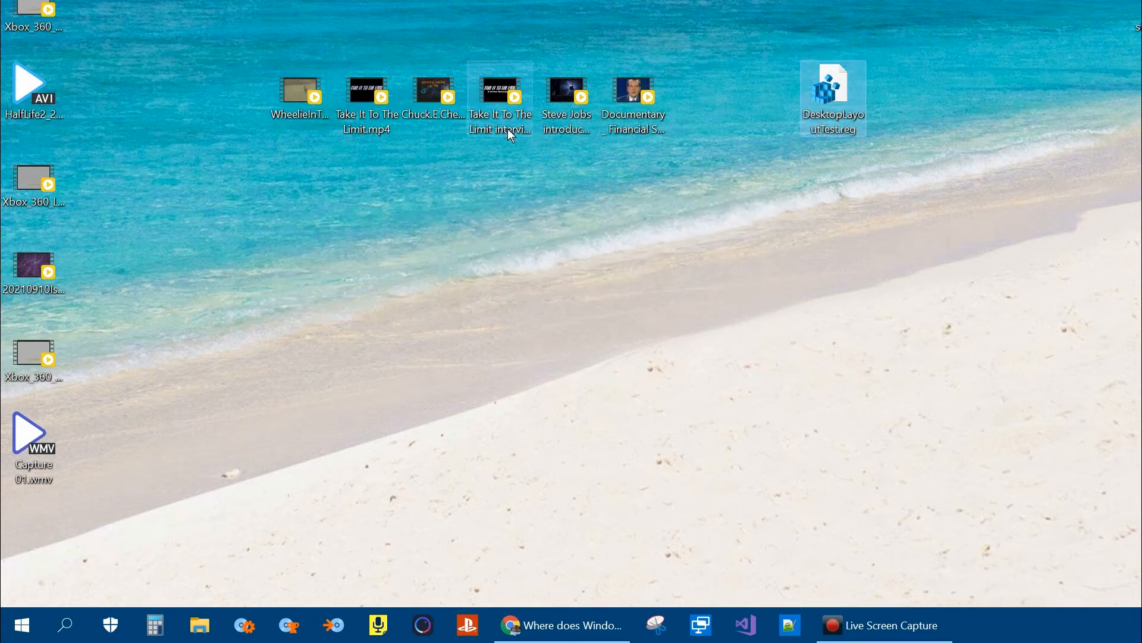
mouse_move(489, 130)
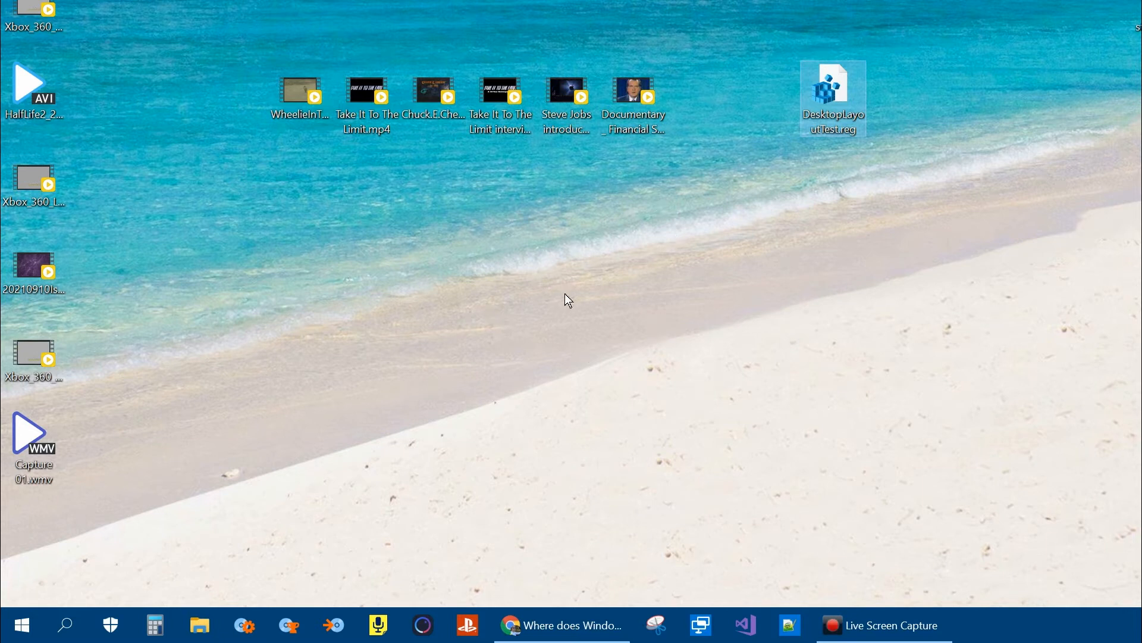
mouse_move(610, 261)
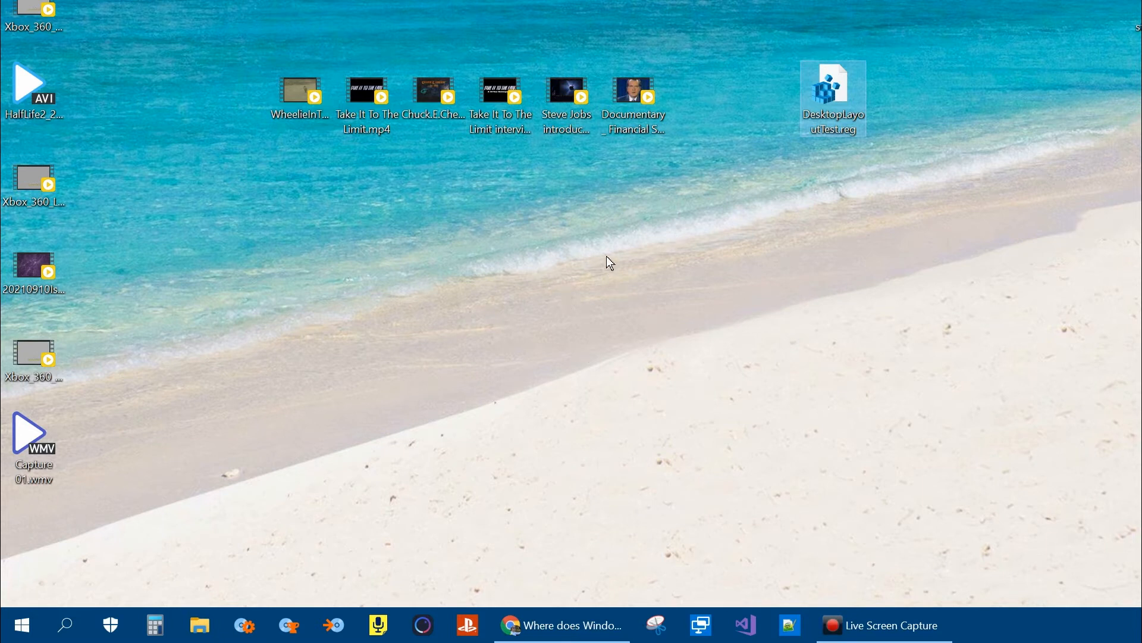
mouse_move(939, 599)
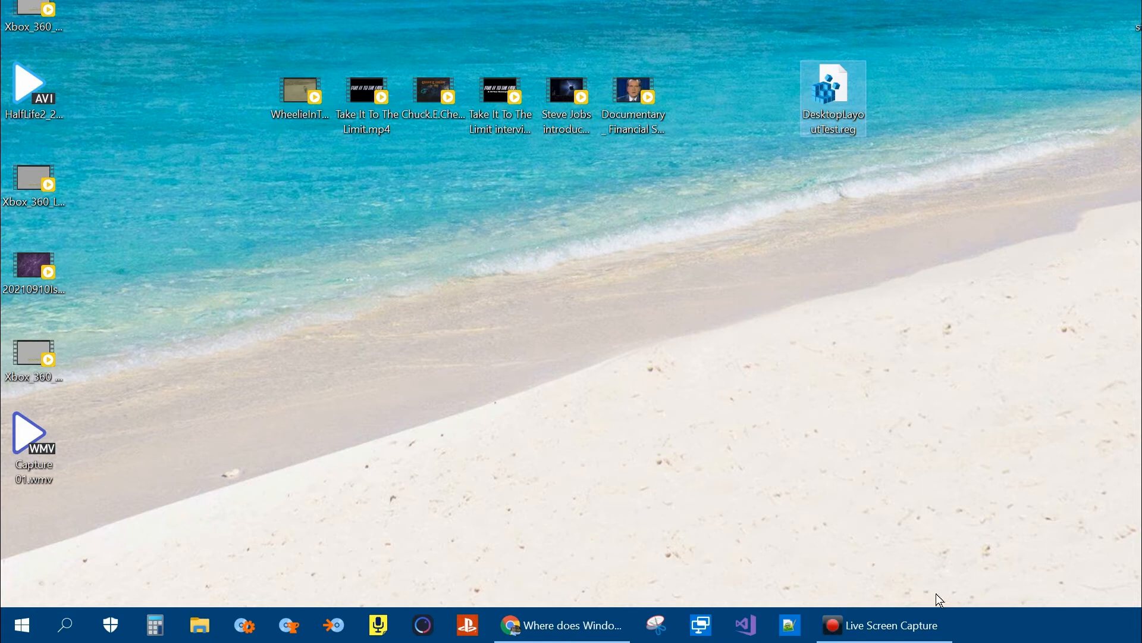
mouse_move(985, 632)
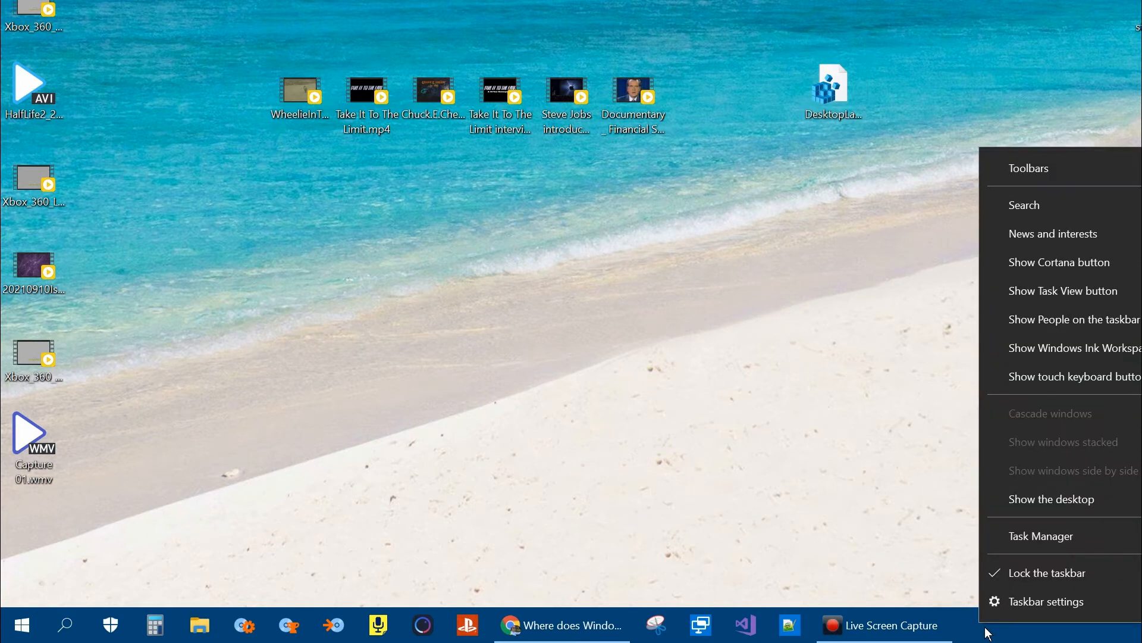
mouse_move(1040, 535)
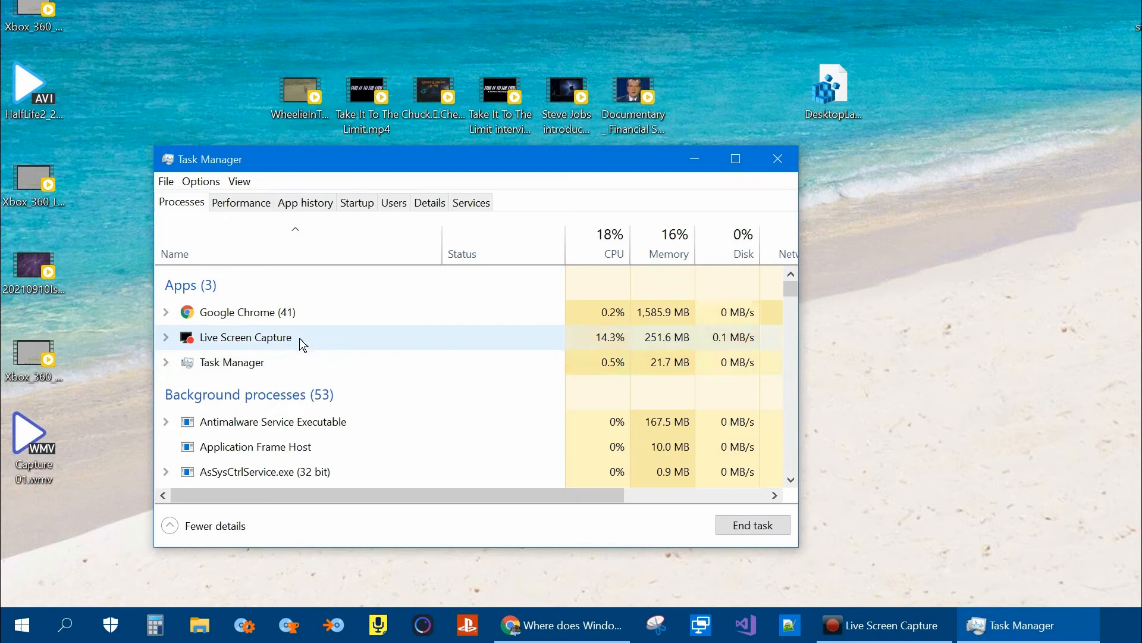
mouse_move(249, 265)
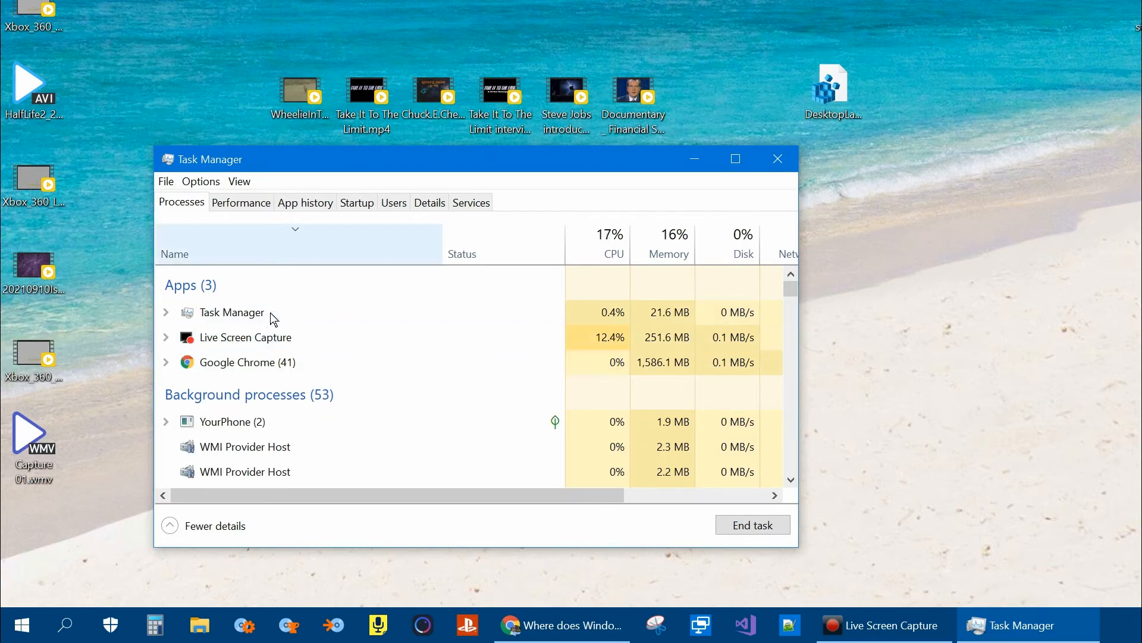
Restart the Windows Explorer process from Task Manager to reload the desktop
scroll("down", 3)
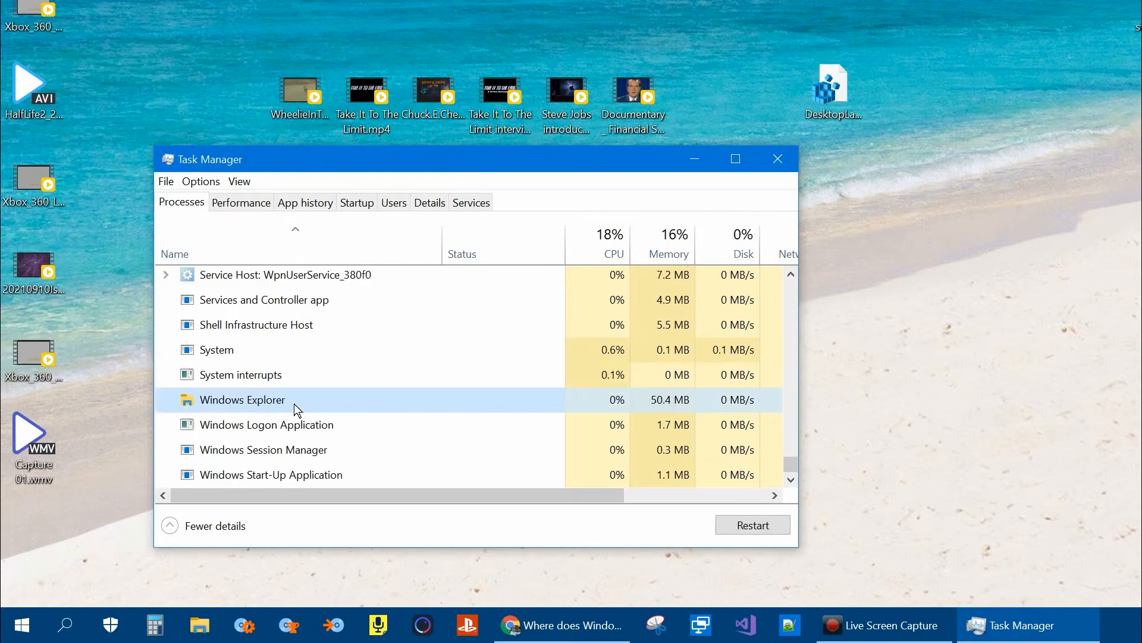
right_click(242, 400)
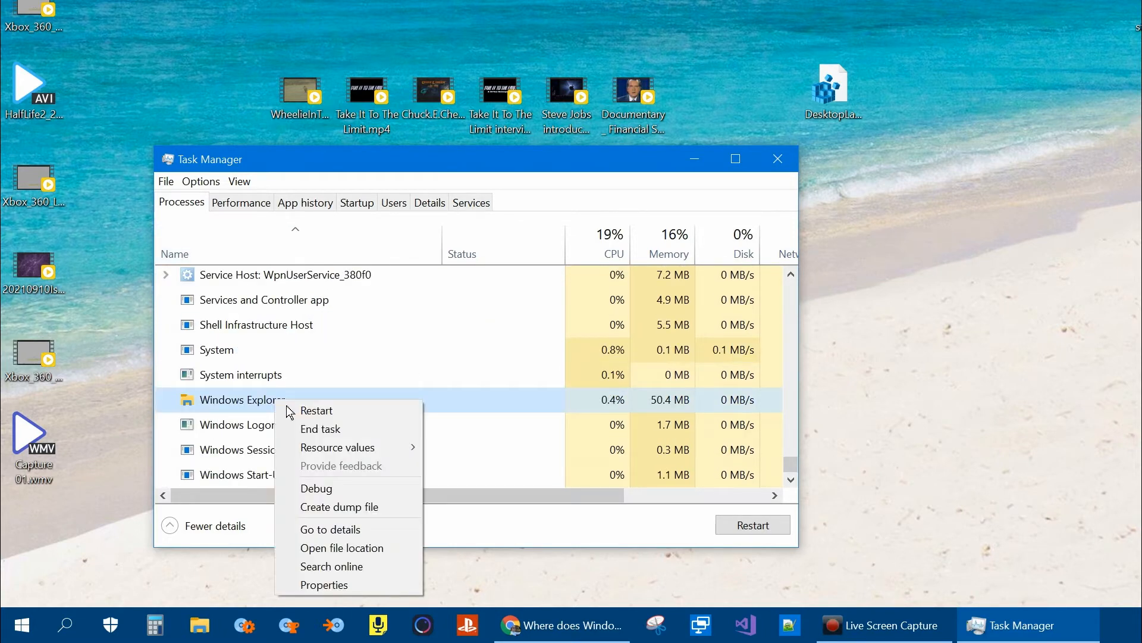
mouse_move(326, 411)
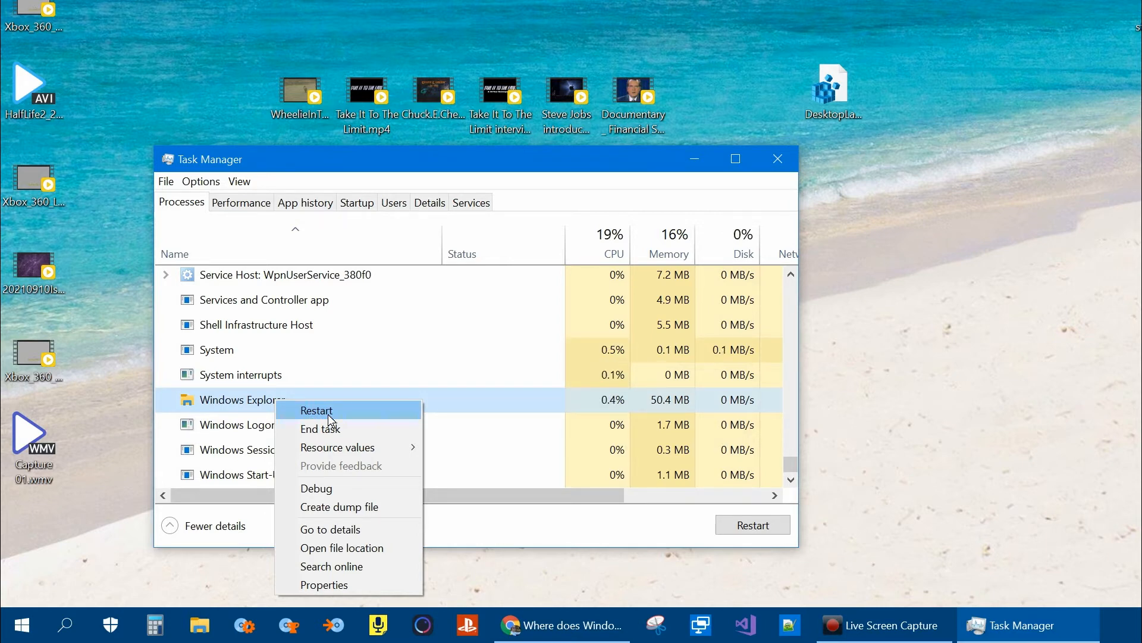
left_click(317, 410)
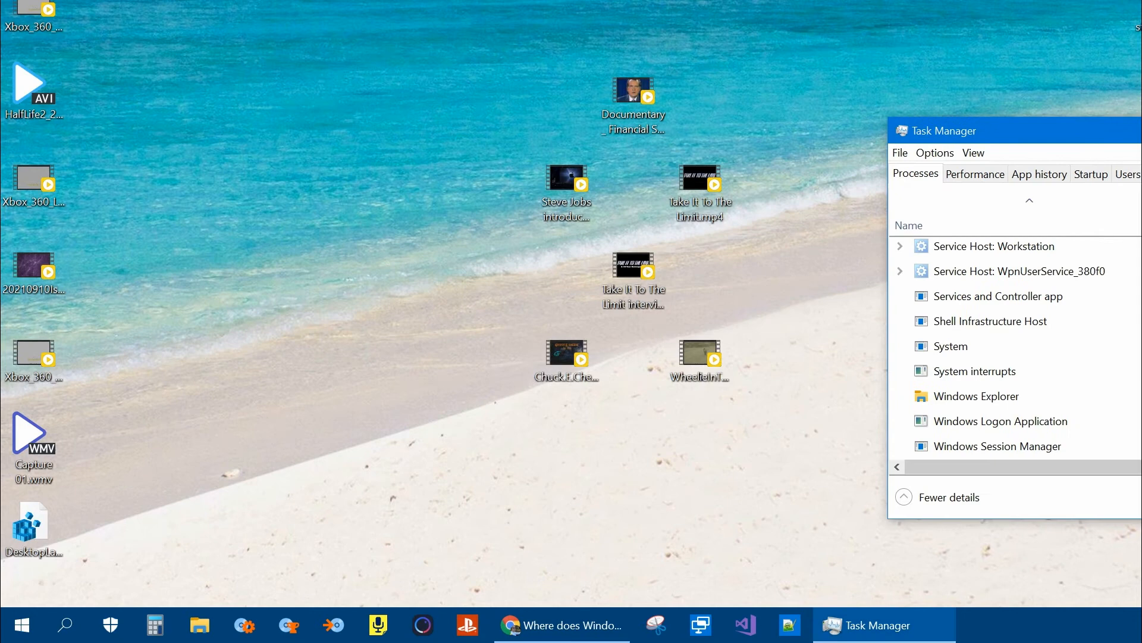
mouse_move(738, 249)
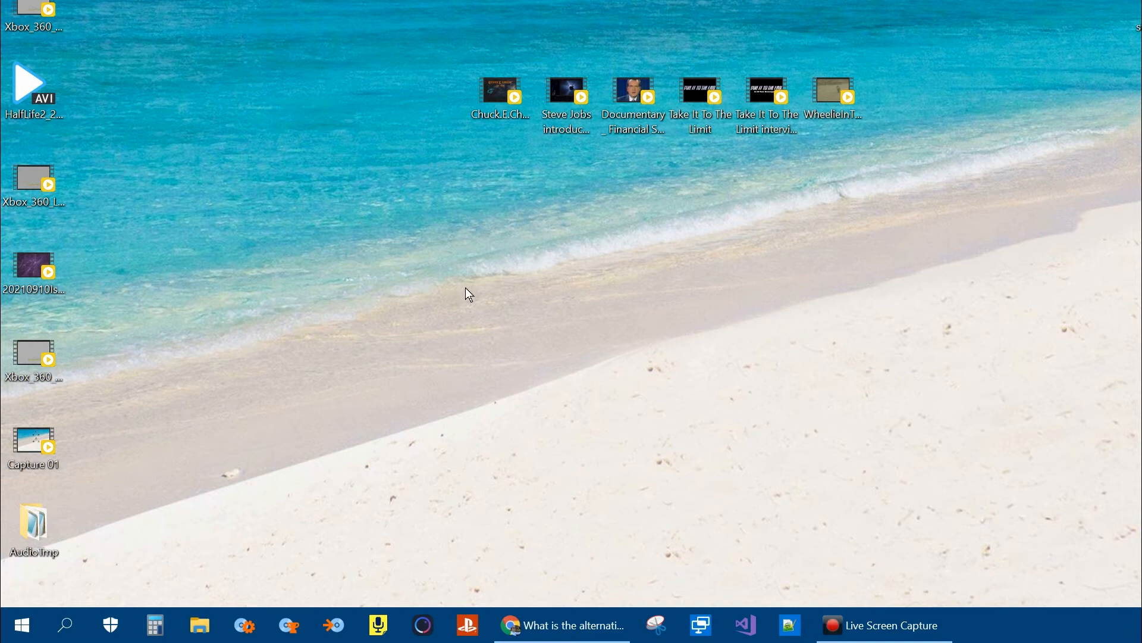
mouse_move(399, 303)
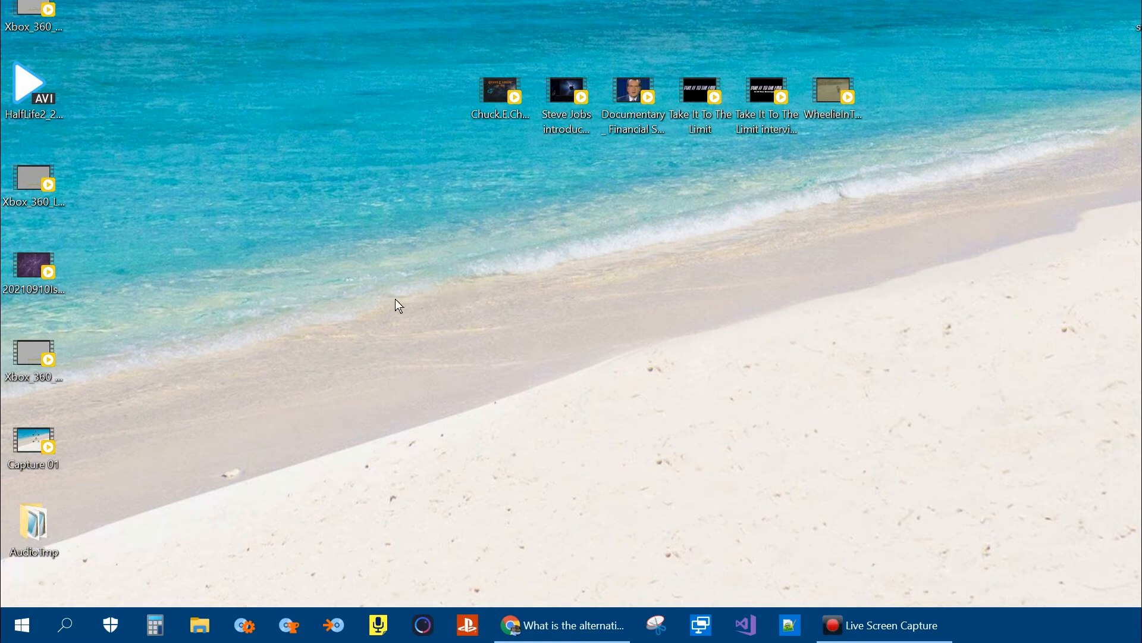
mouse_move(362, 337)
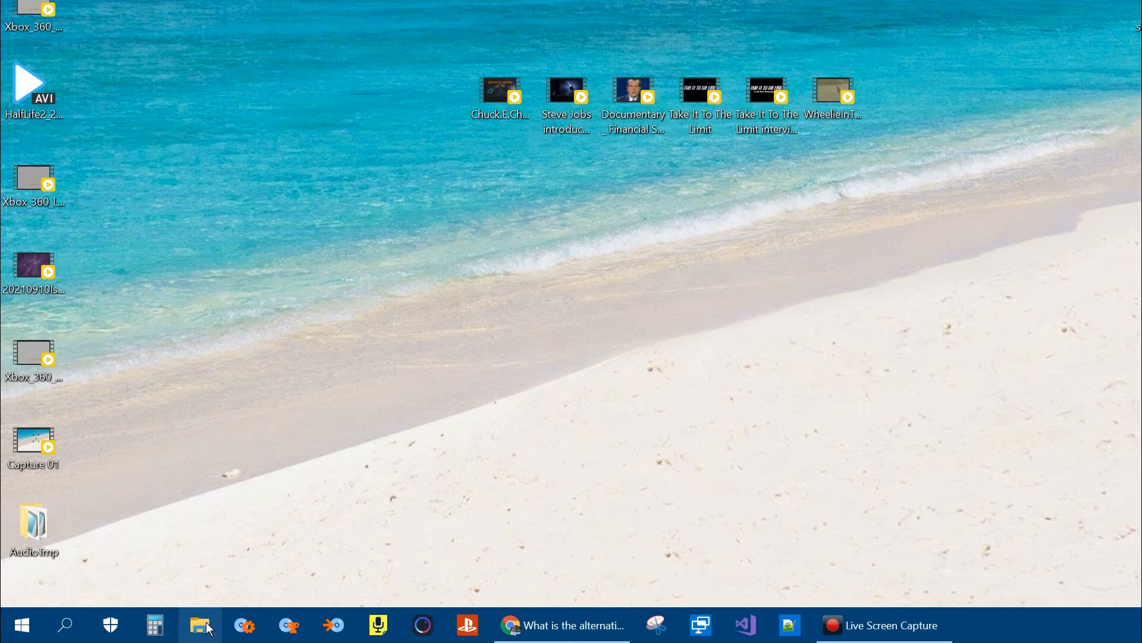
Turn on File name extensions in File Explorer's View options and close the window
left_click(199, 624)
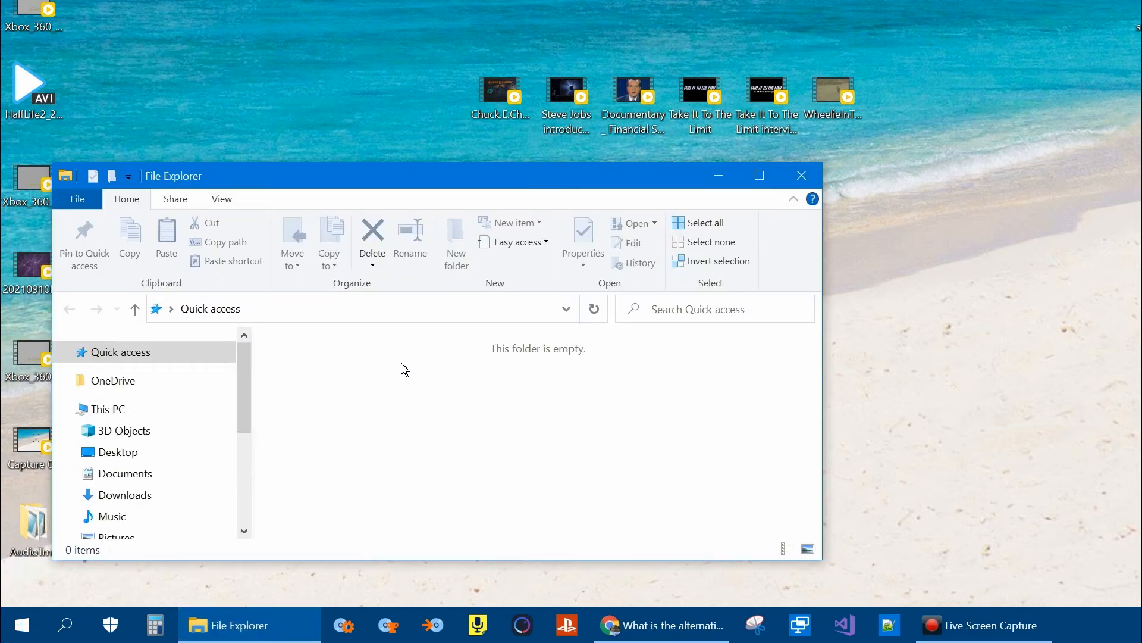
left_click(222, 199)
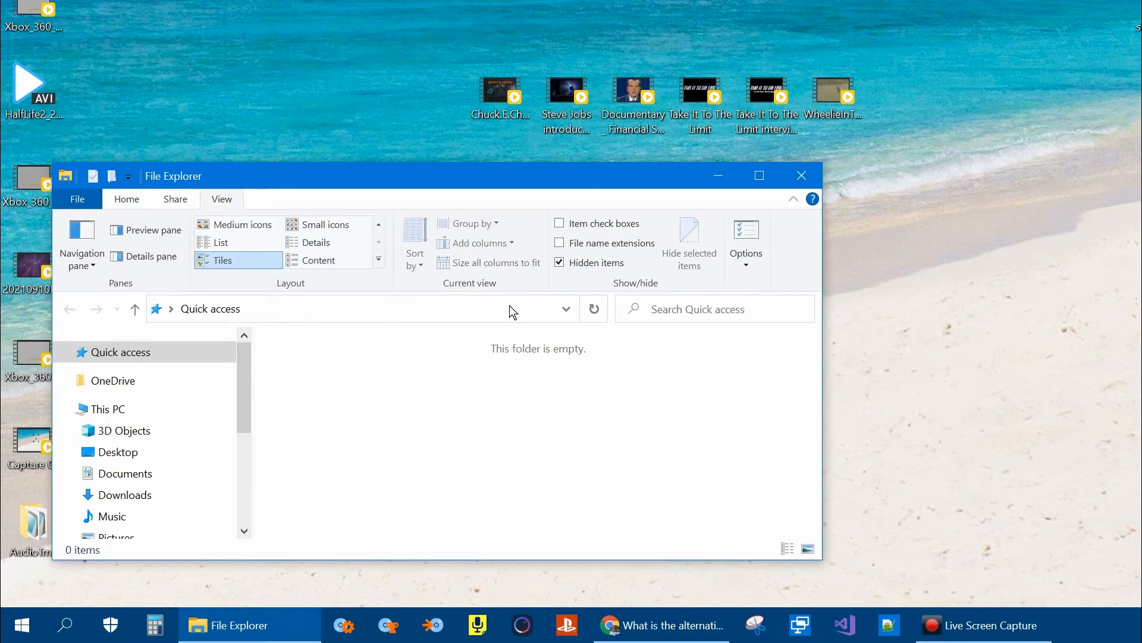
mouse_move(586, 243)
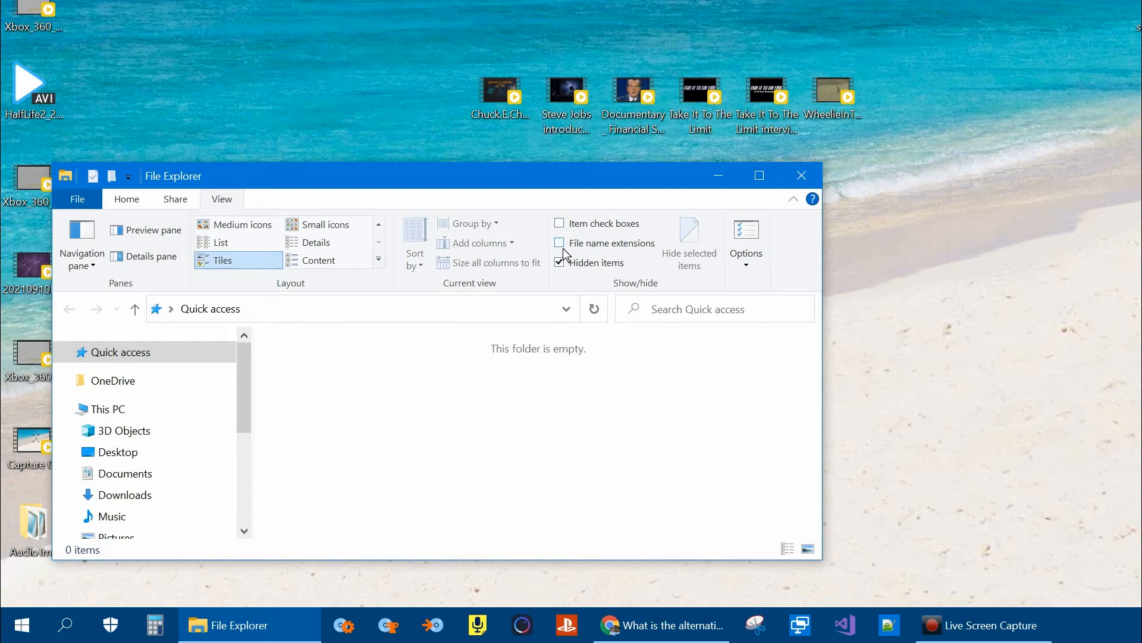
left_click(559, 243)
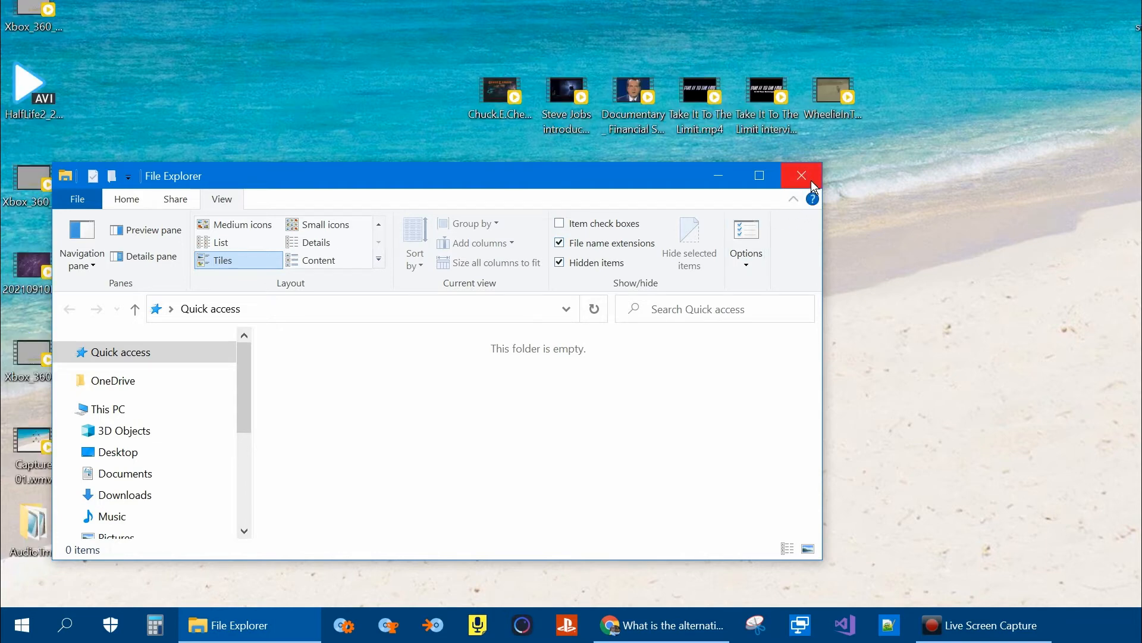
left_click(801, 176)
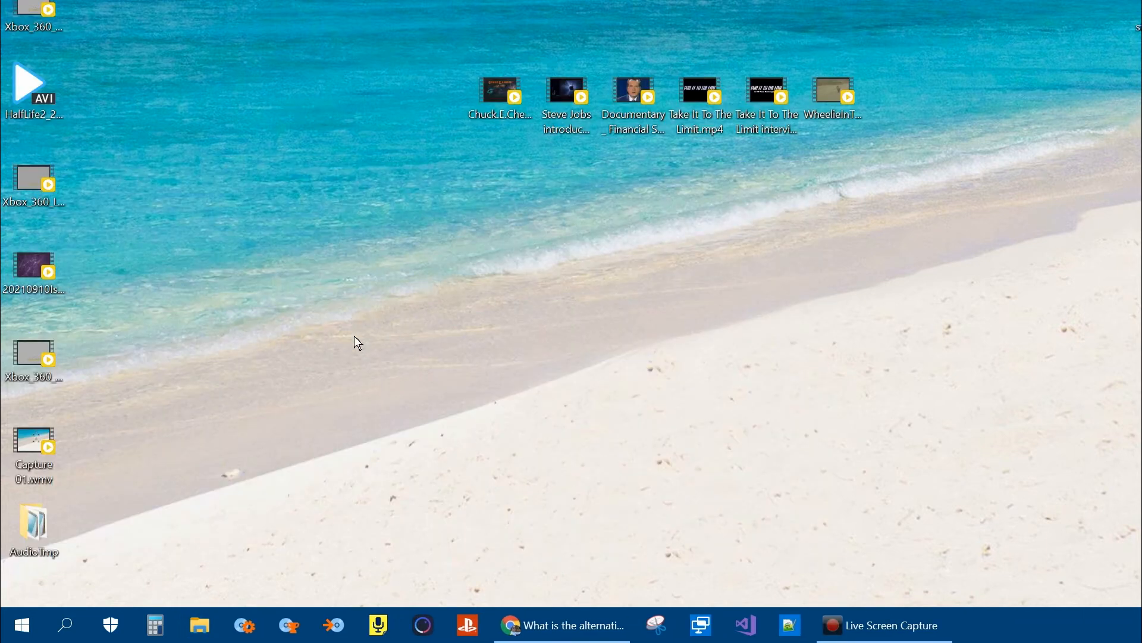
Create a new text document on the desktop renamed to CreateDesktopIconSaveFile.bat
right_click(357, 343)
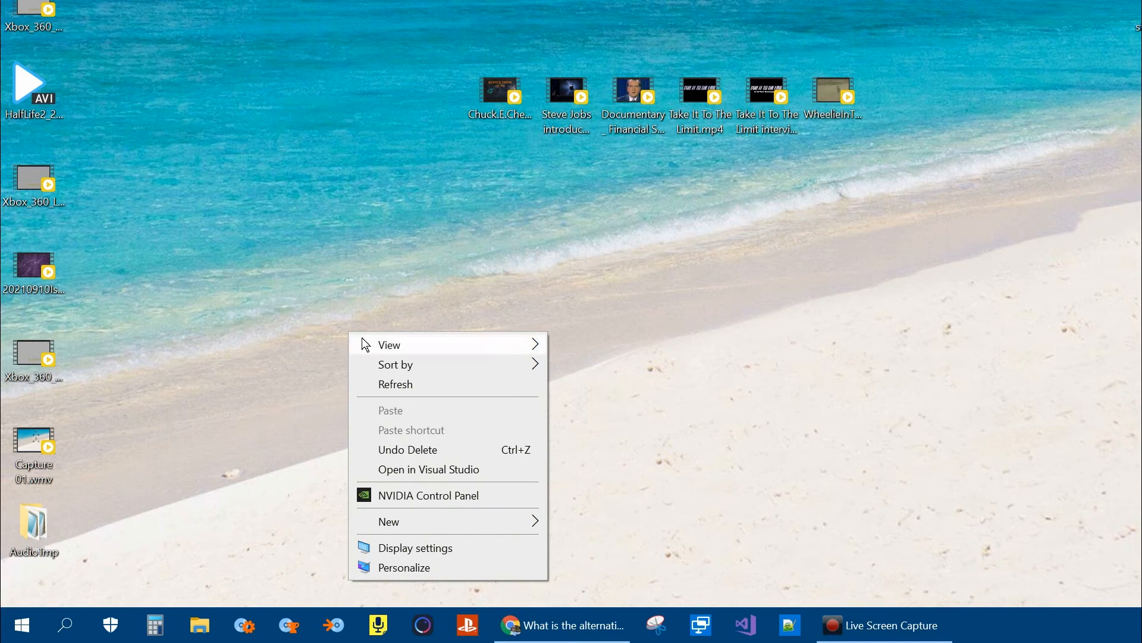
mouse_move(399, 523)
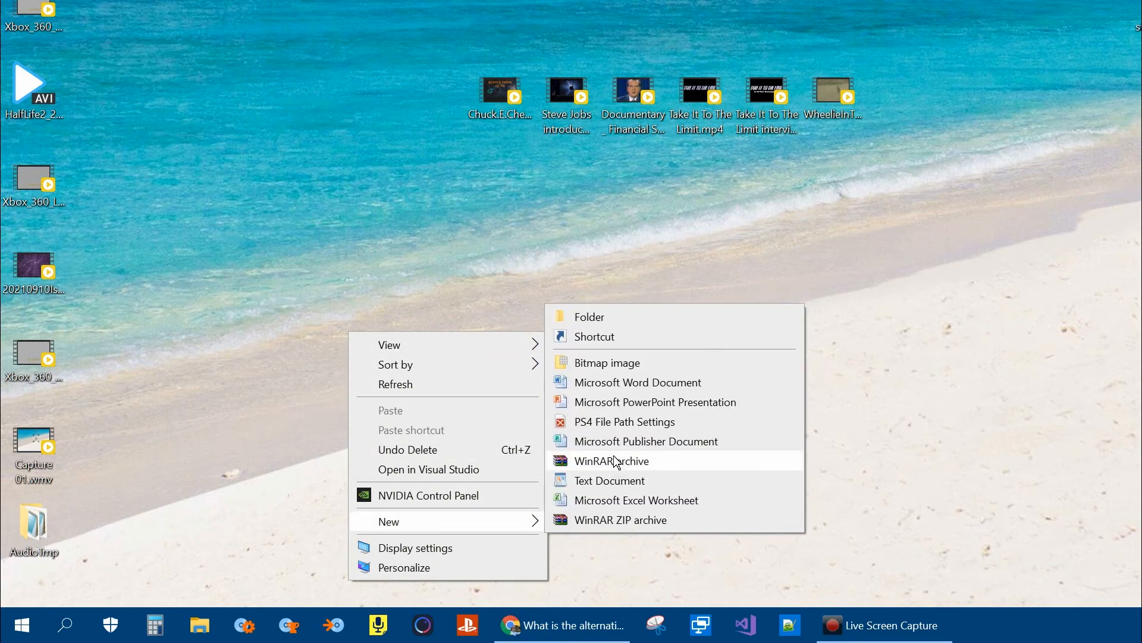
left_click(609, 480)
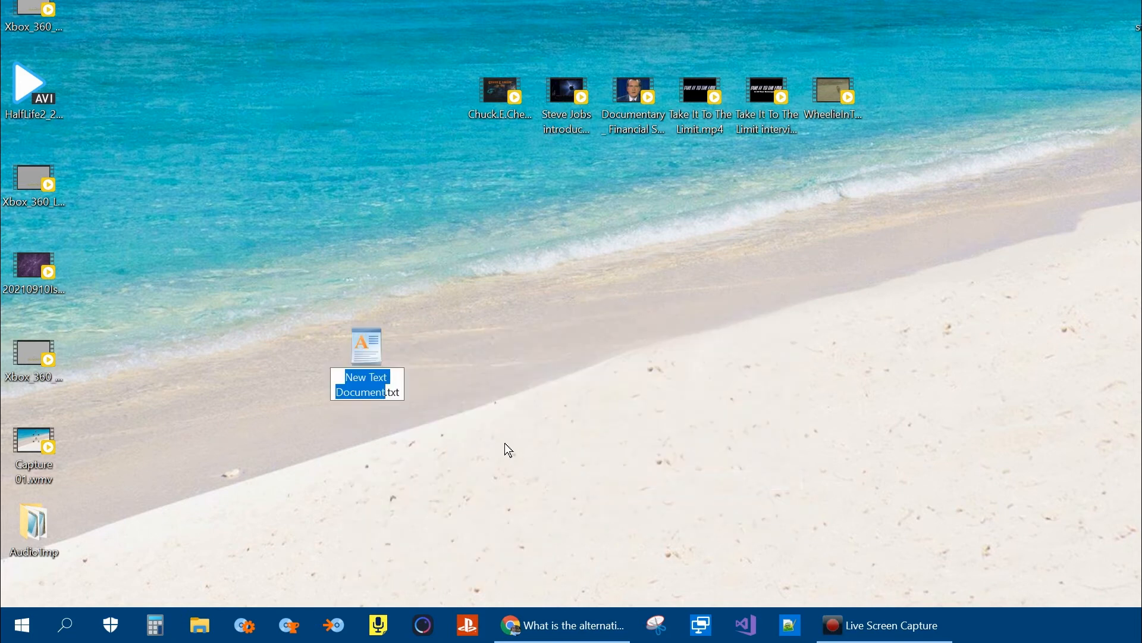
type("CreateDesktopIconSaveFile.bat")
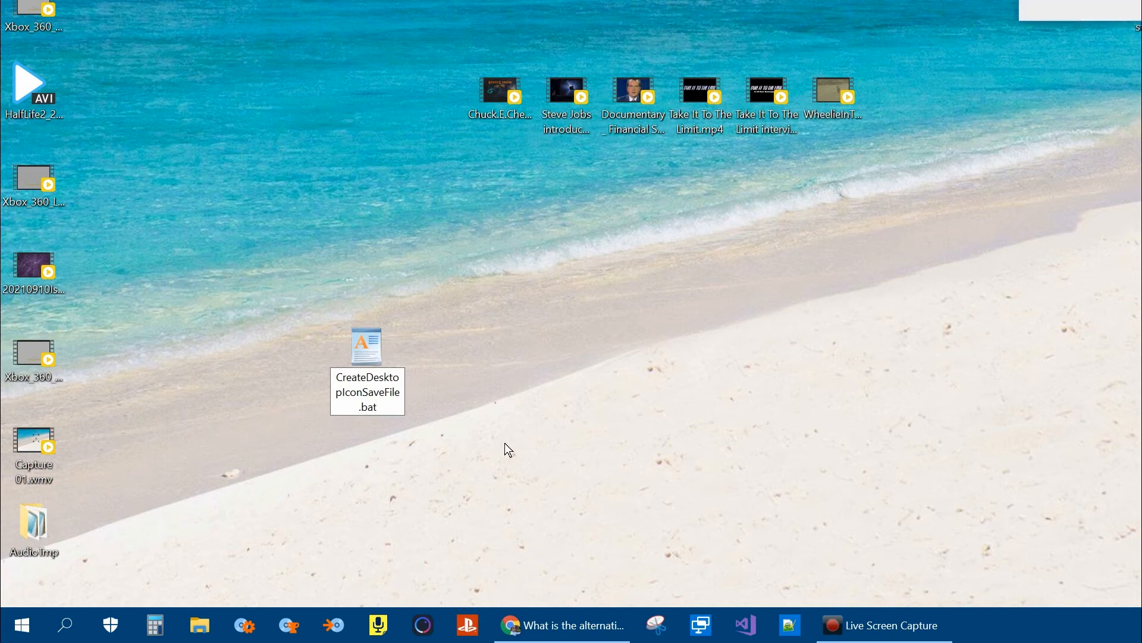
key("Enter")
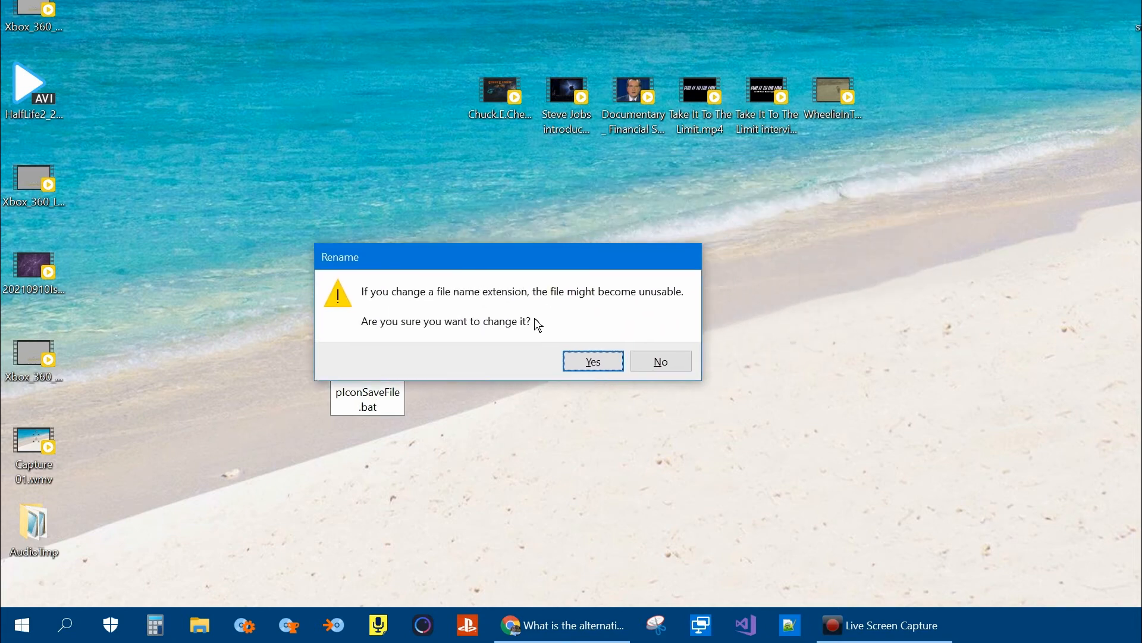
left_click(591, 362)
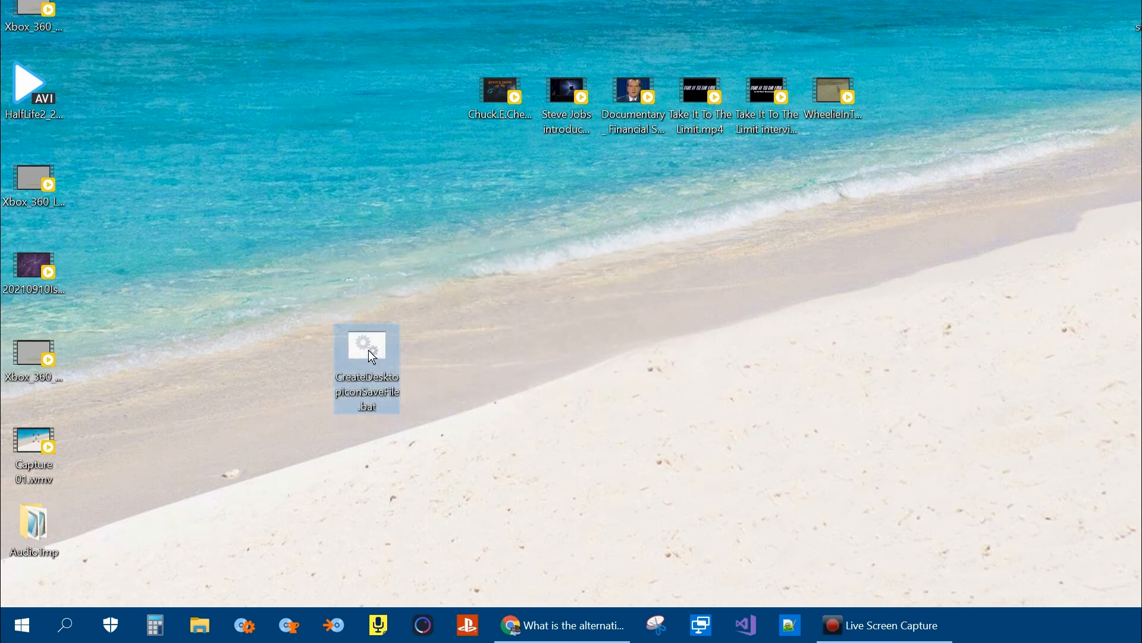
Edit the .bat with a reg export of Bags\1\Desktop to DesktopIconLayoutSave.reg and save
right_click(366, 366)
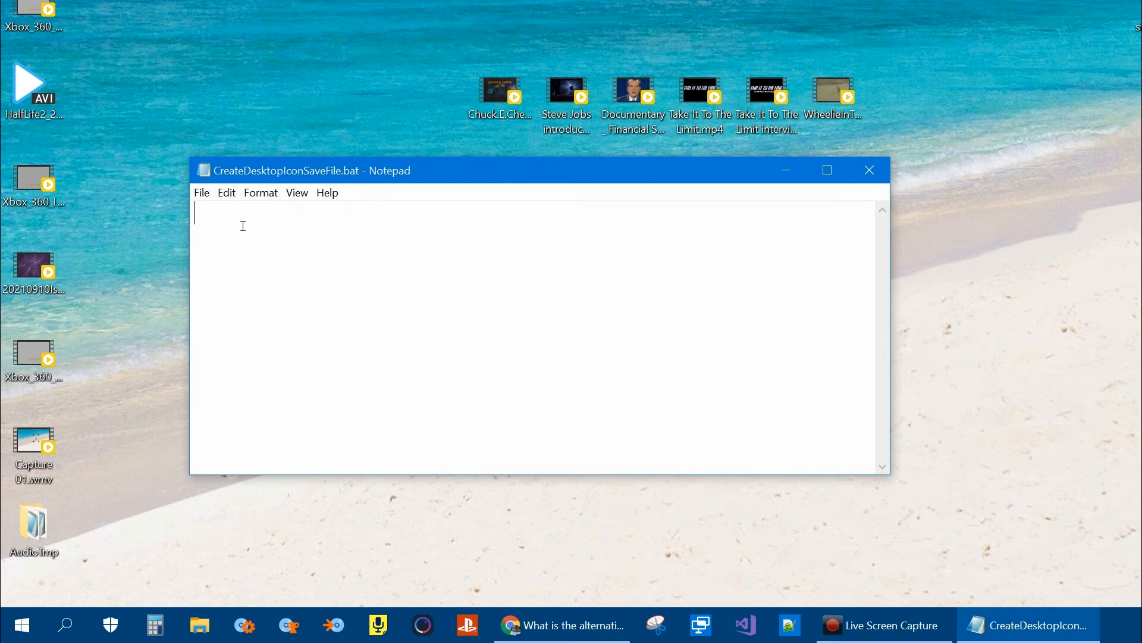
type("reg export \"HKEY_CURRENT_USER\\SOFTWARE\\Microsoft\\Windows\\Shell\\Bags\\1\\Desktop\" %userprofile%\\desktop\\DesktopIconLayoutSave.reg")
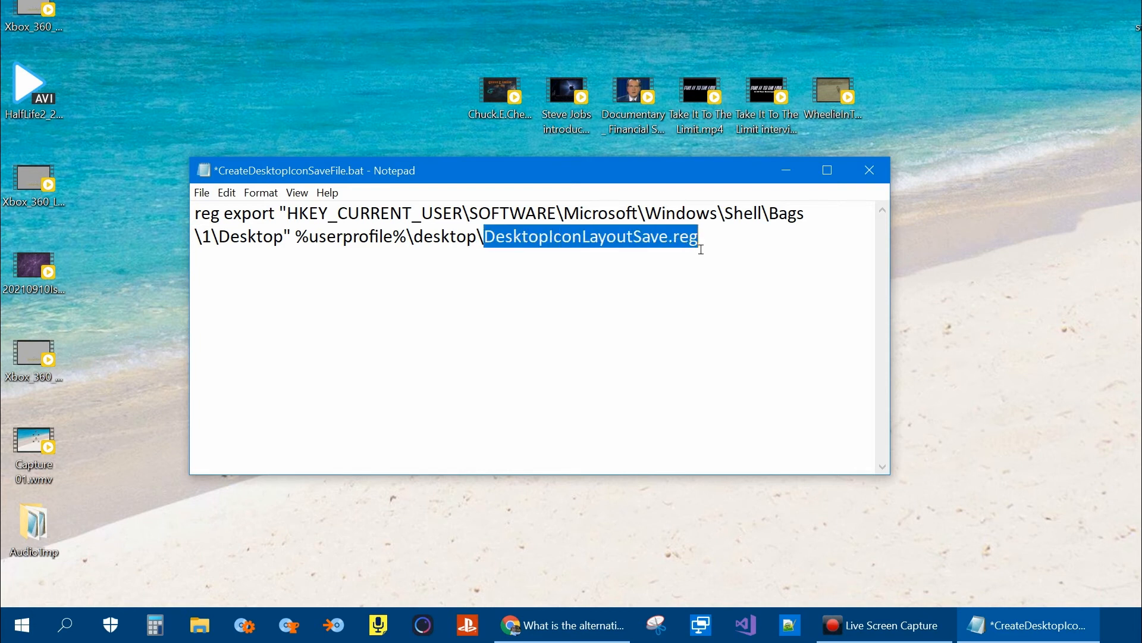
left_click(538, 236)
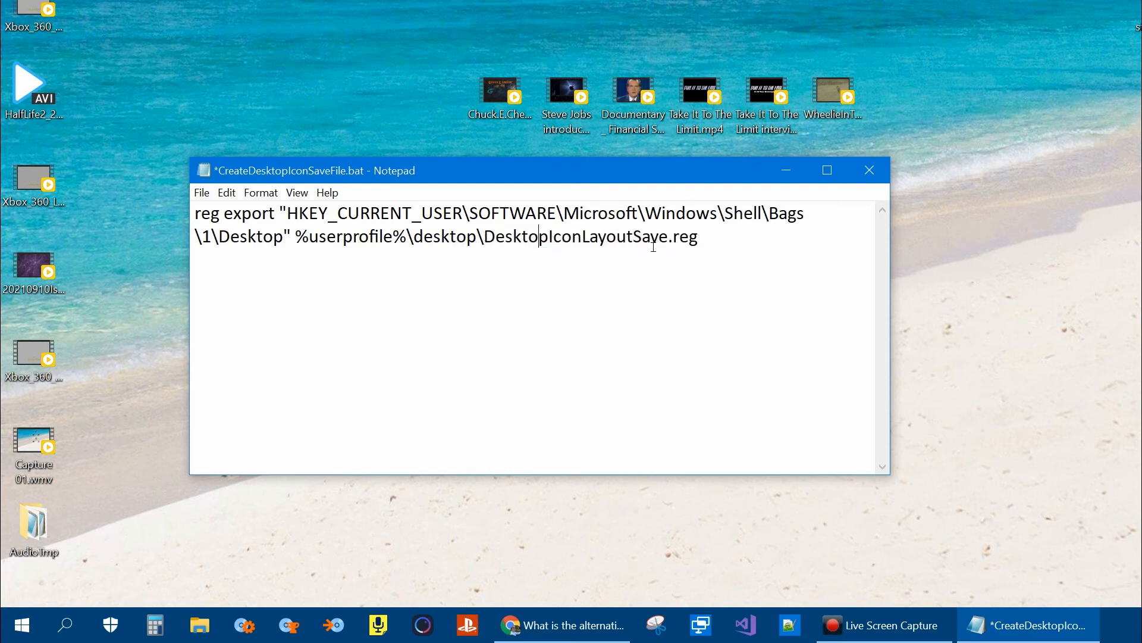
double_click(686, 236)
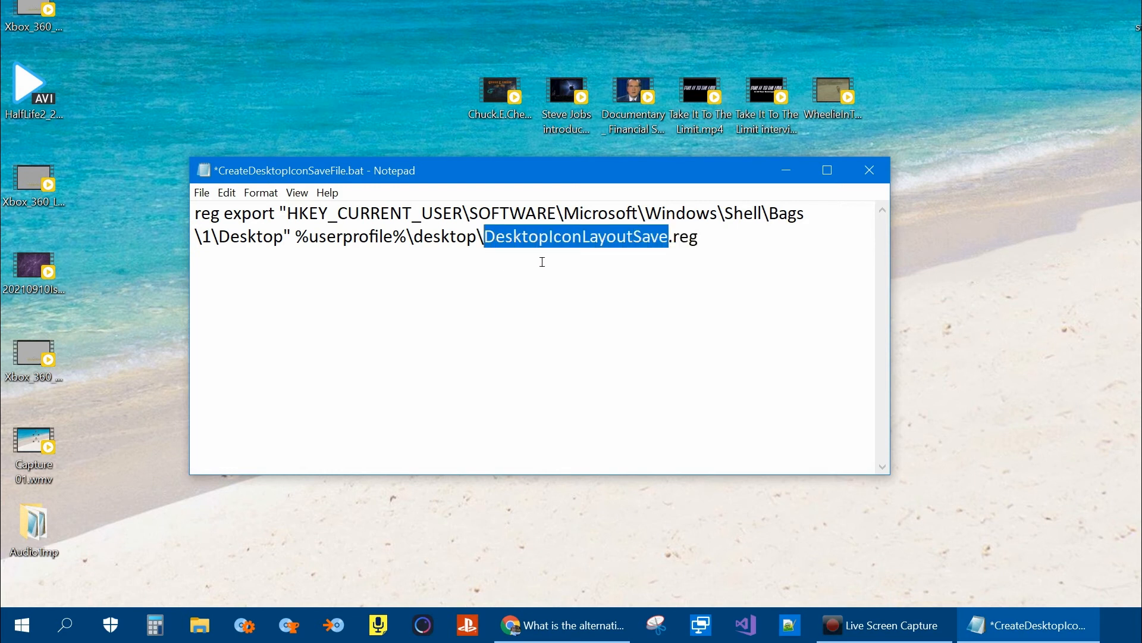
mouse_move(457, 251)
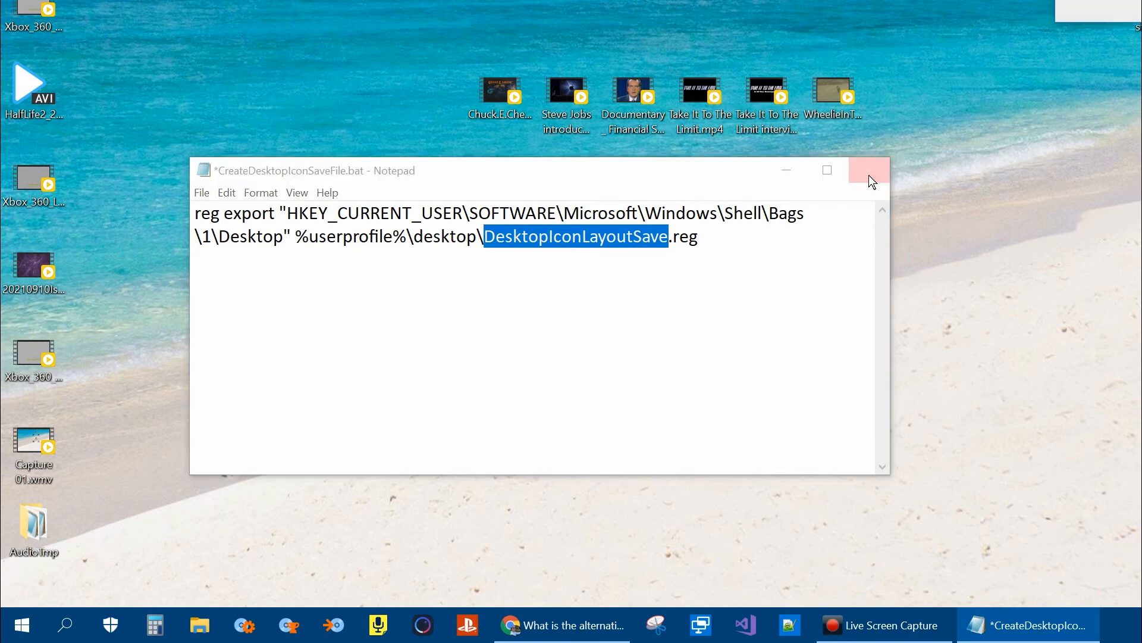
left_click(869, 170)
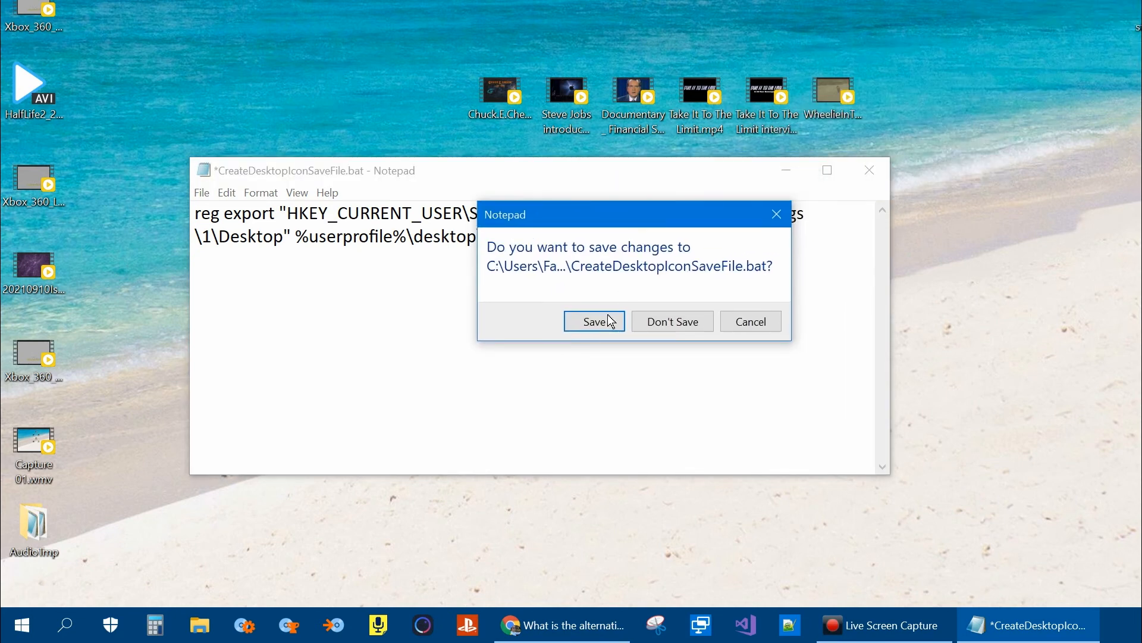
left_click(593, 321)
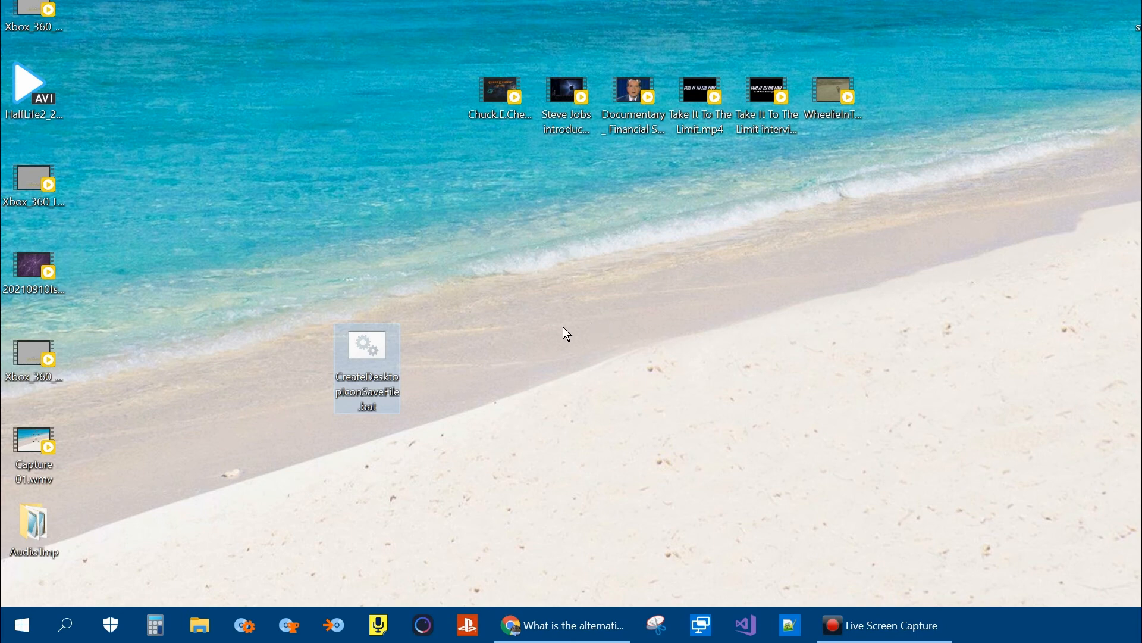
mouse_move(366, 347)
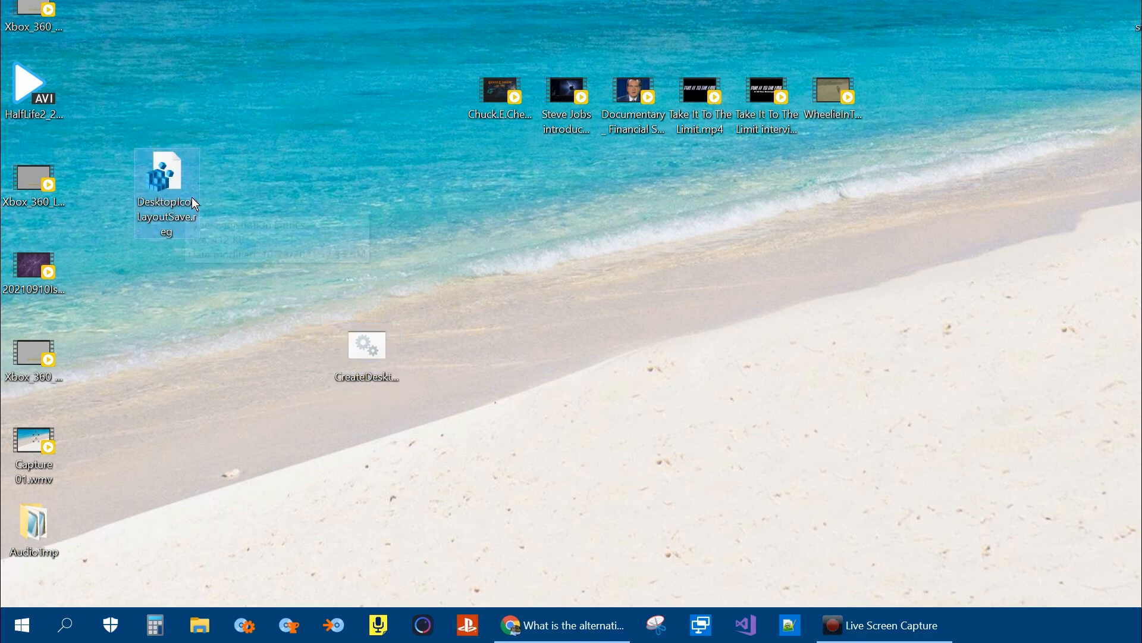
mouse_move(222, 206)
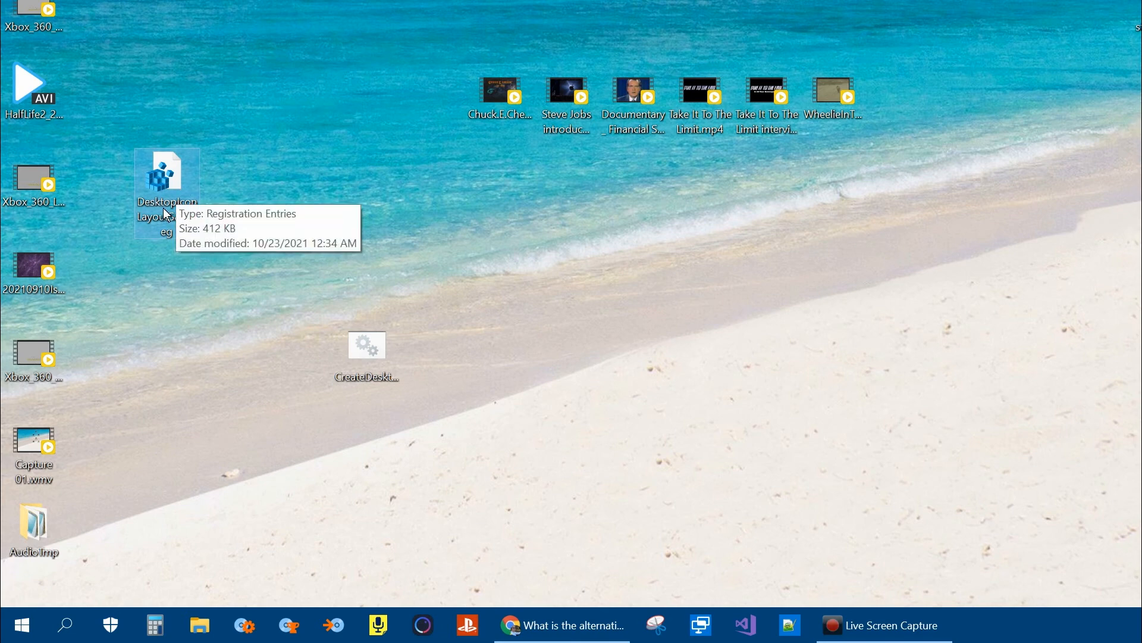
Review DesktopIconLayoutSave.reg's exported entries in Notepad, then close it
right_click(167, 175)
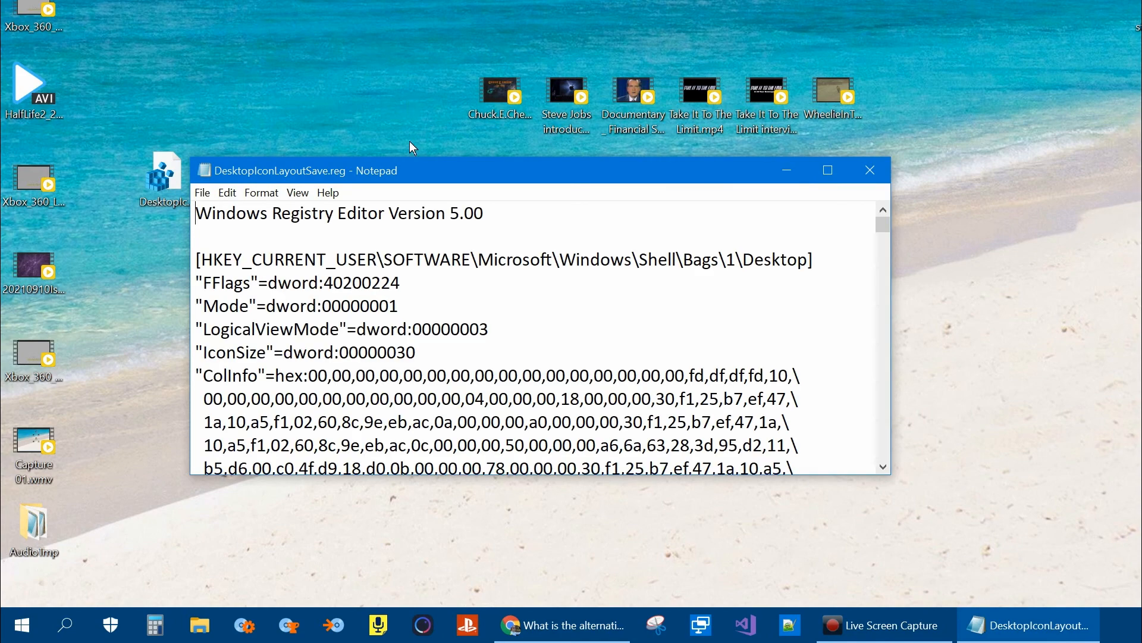
scroll("down", 3)
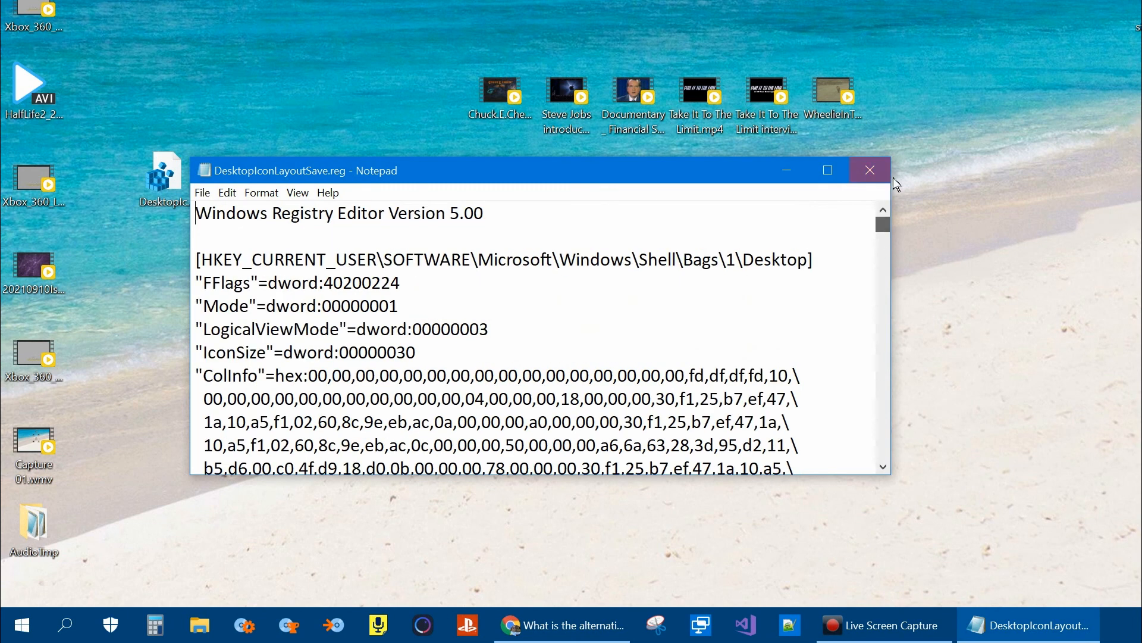
right_click(164, 186)
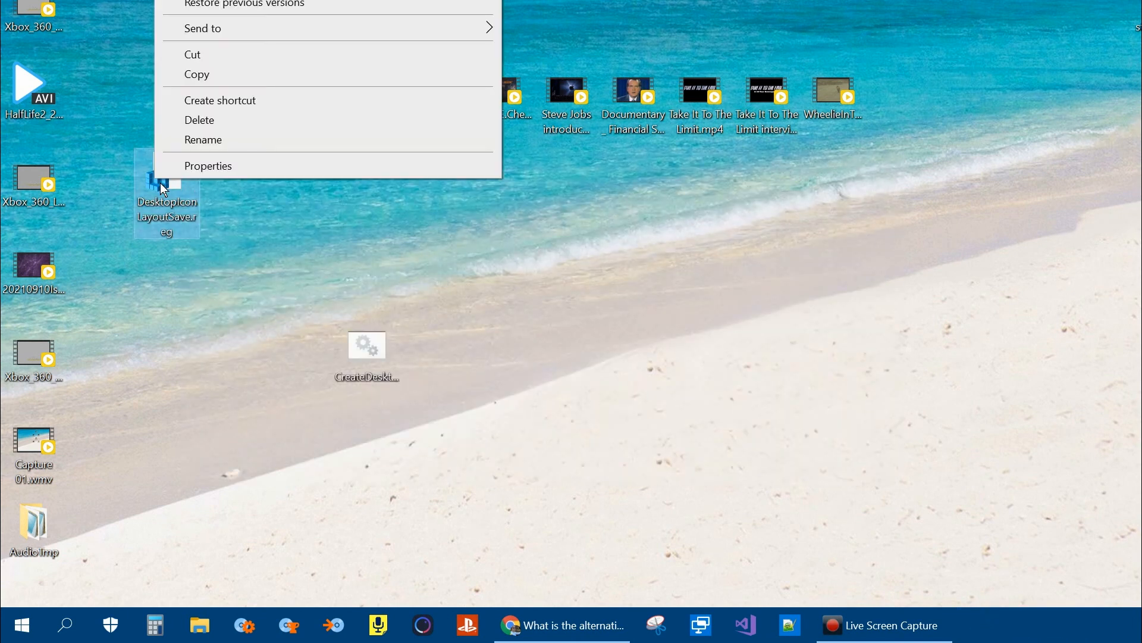
left_click(316, 264)
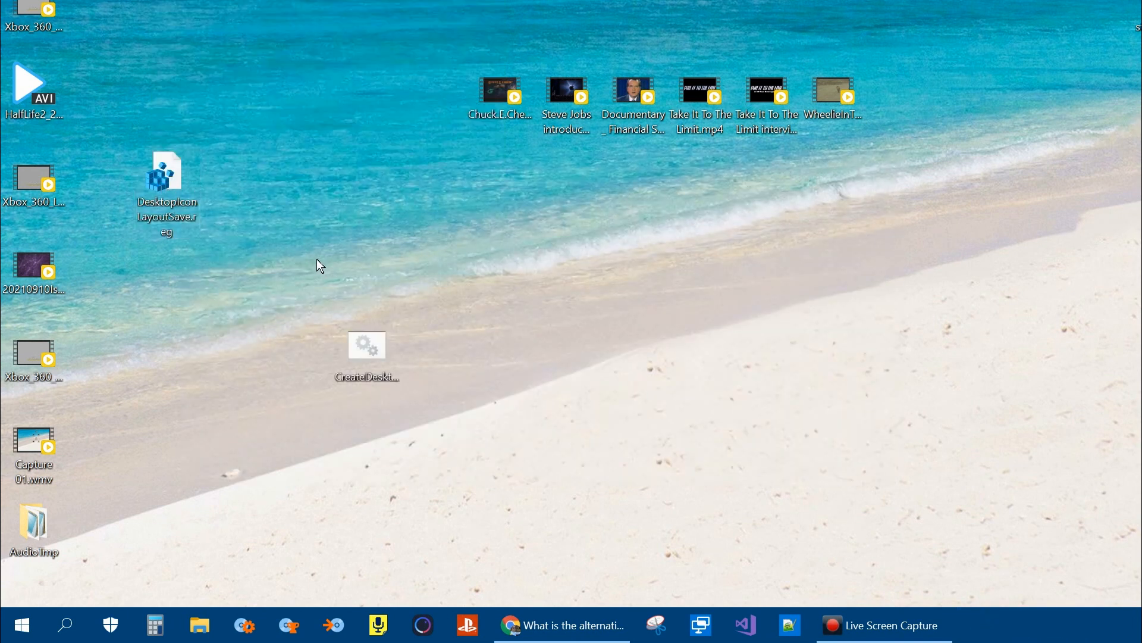
mouse_move(329, 251)
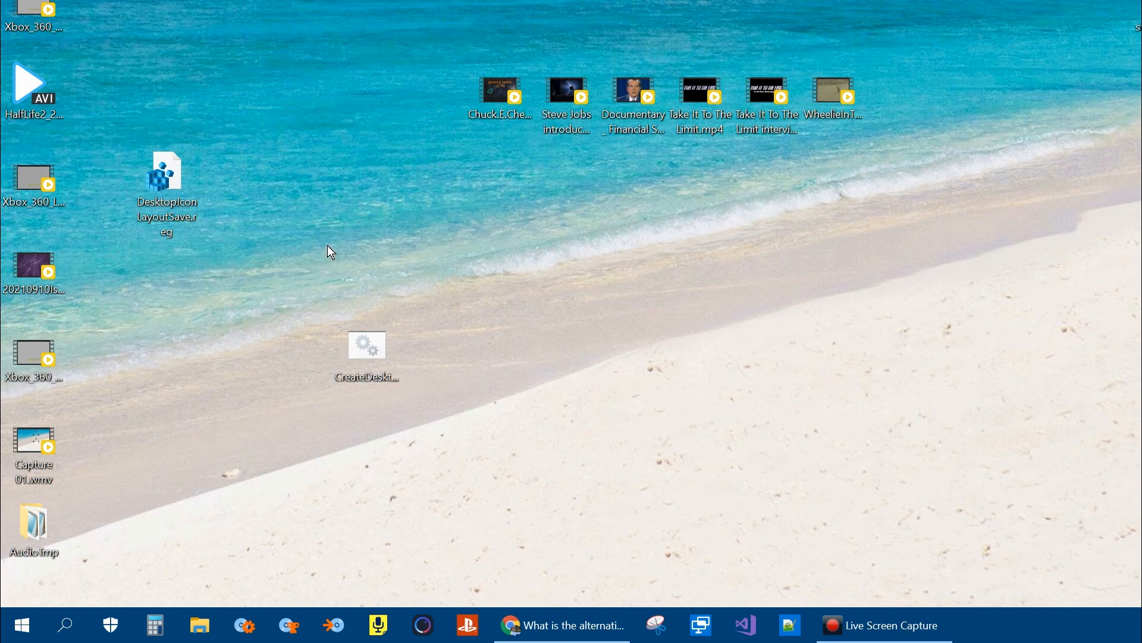